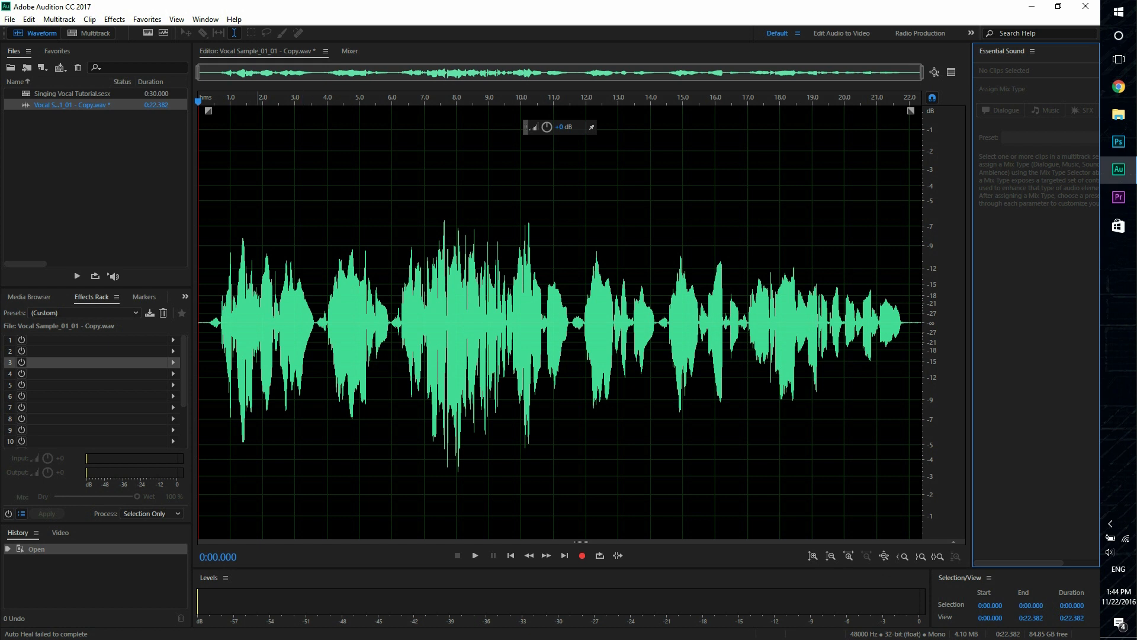
# Audition the untreated vocal, then choose the Normalize effect
pyautogui.click(474, 555)
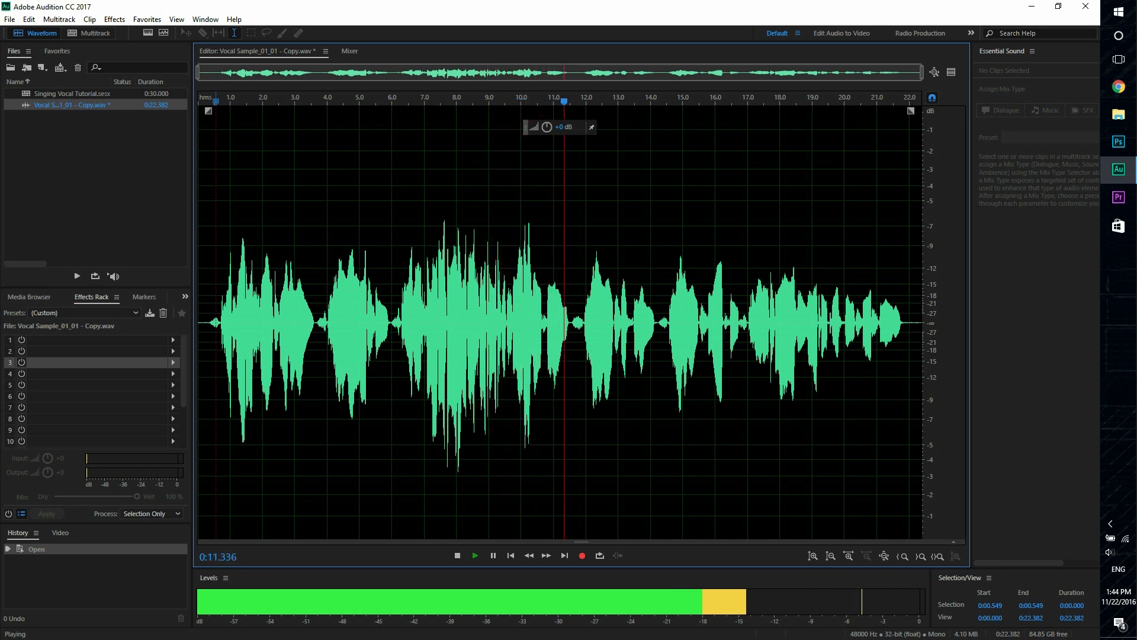
pyautogui.click(457, 554)
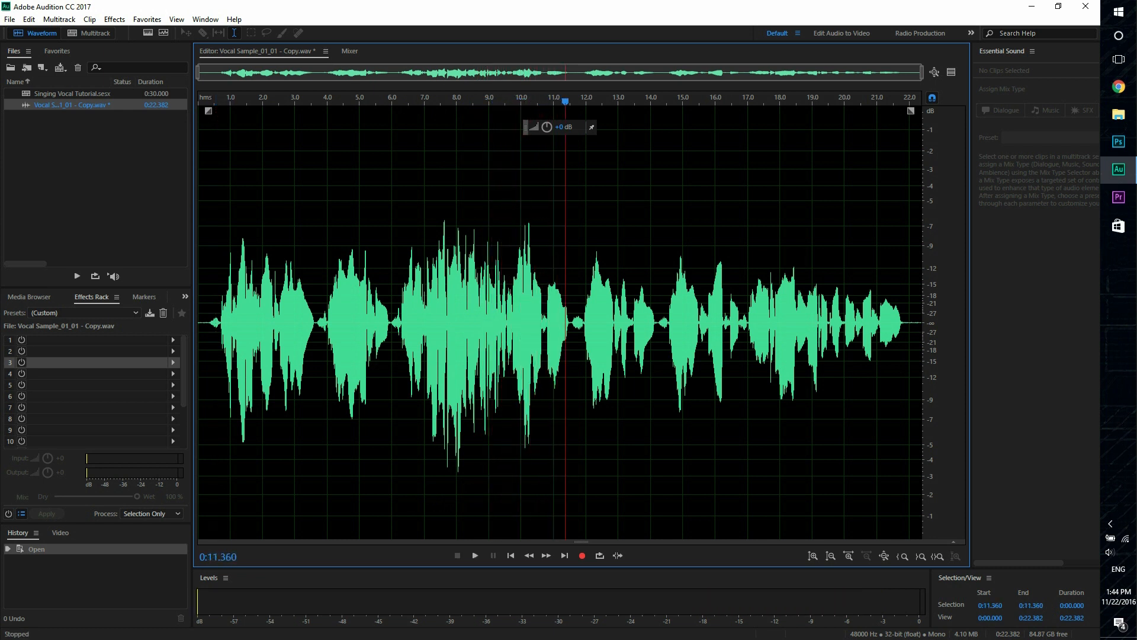
pyautogui.click(114, 19)
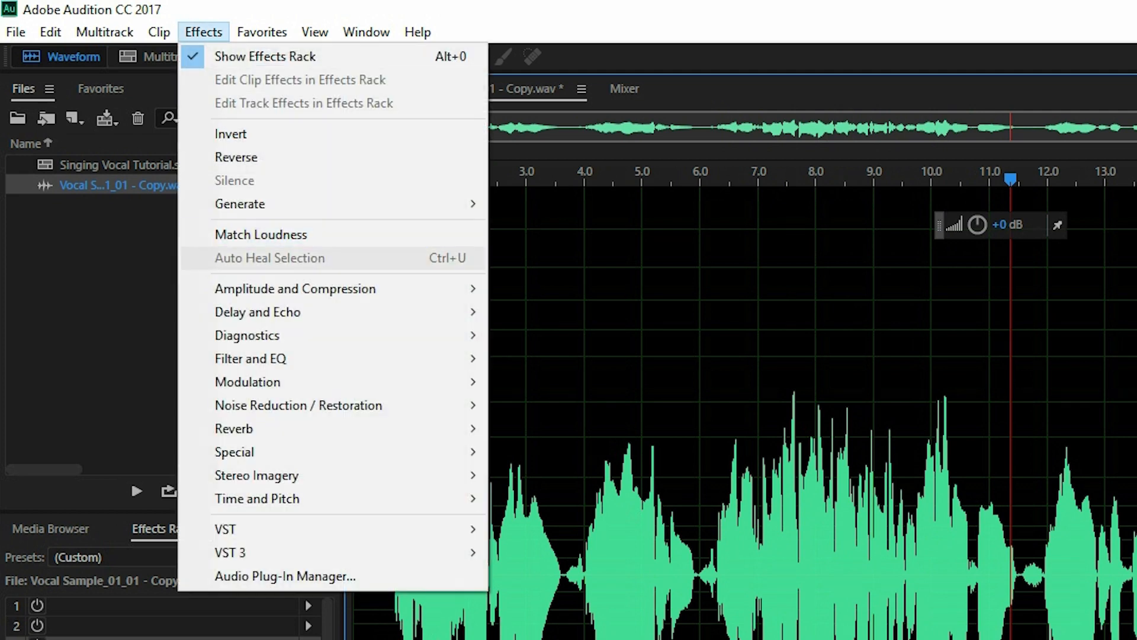
pyautogui.moveTo(295, 288)
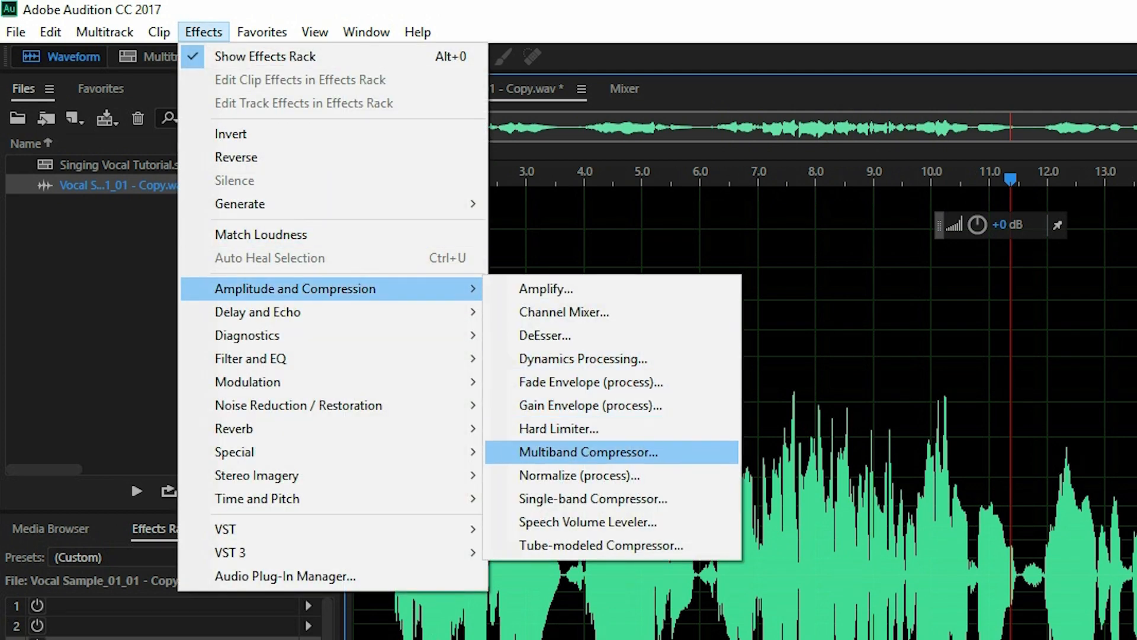
pyautogui.click(578, 475)
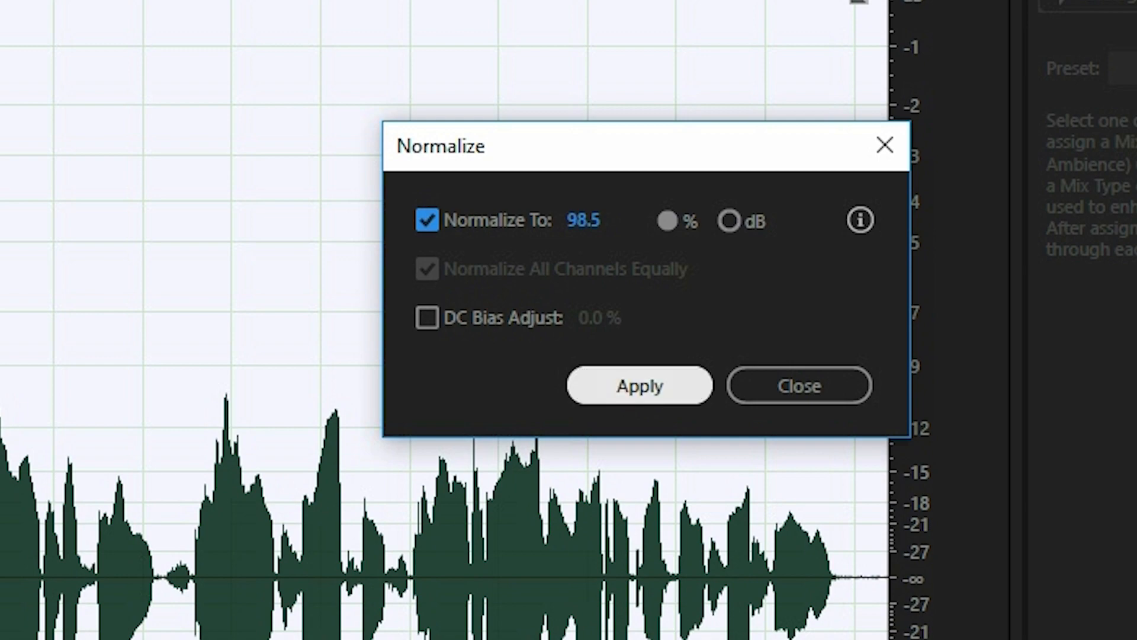
# Normalize the whole vocal to 98.5% and listen to the result
pyautogui.click(638, 384)
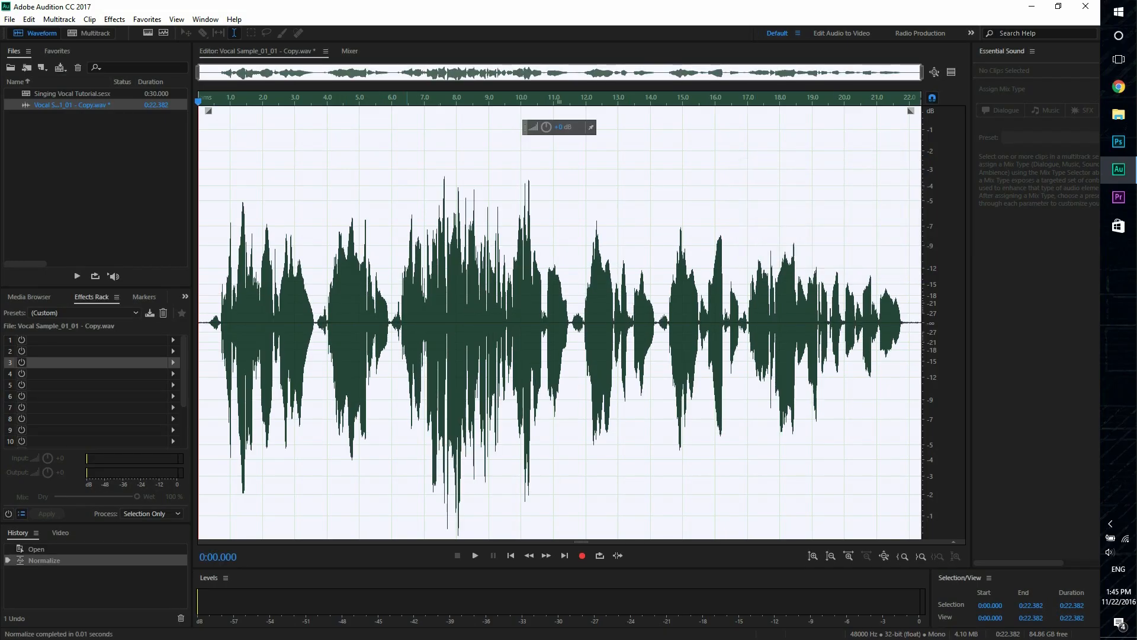
pyautogui.click(474, 554)
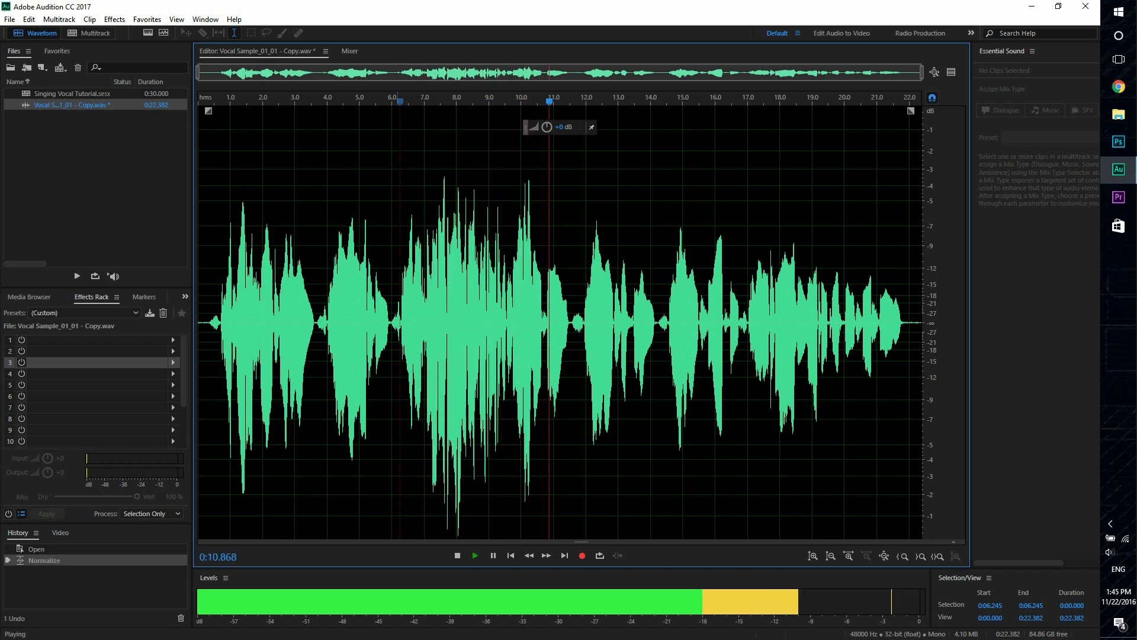
pyautogui.click(114, 19)
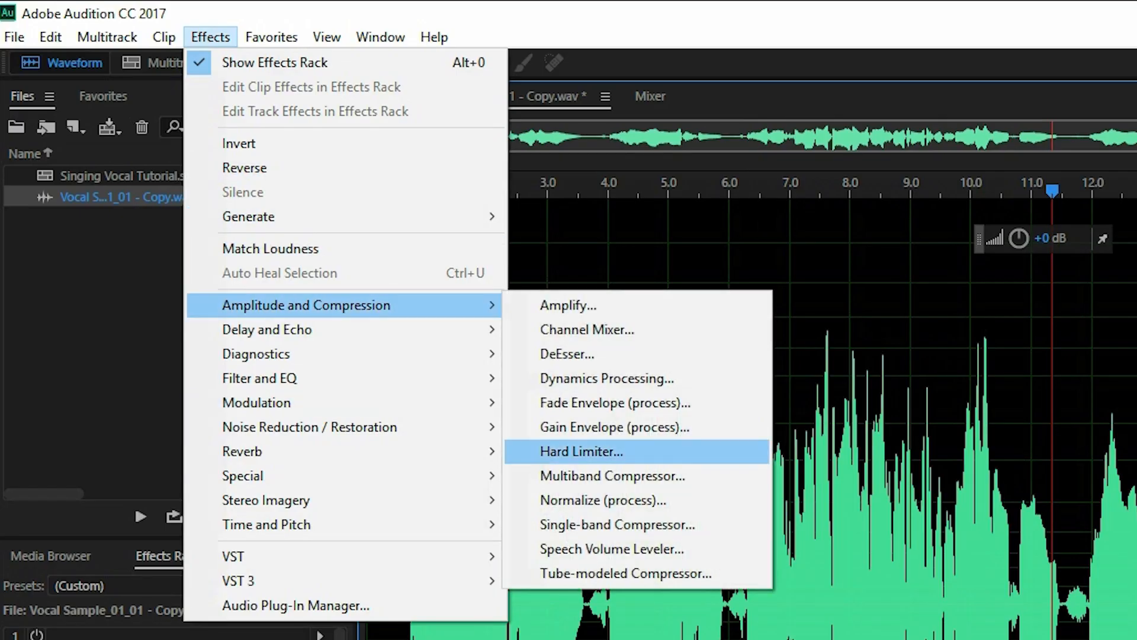
# Bring up the Single-band Compressor and move its window clear of the waveform
pyautogui.click(618, 523)
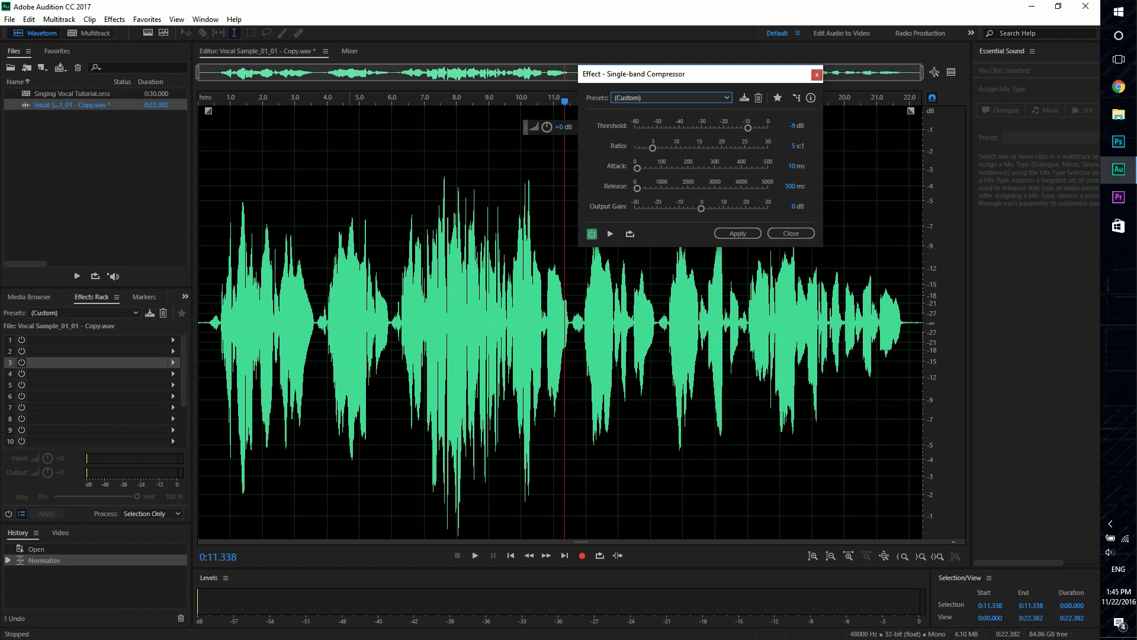
pyautogui.moveTo(695, 73); pyautogui.dragTo(867, 100)
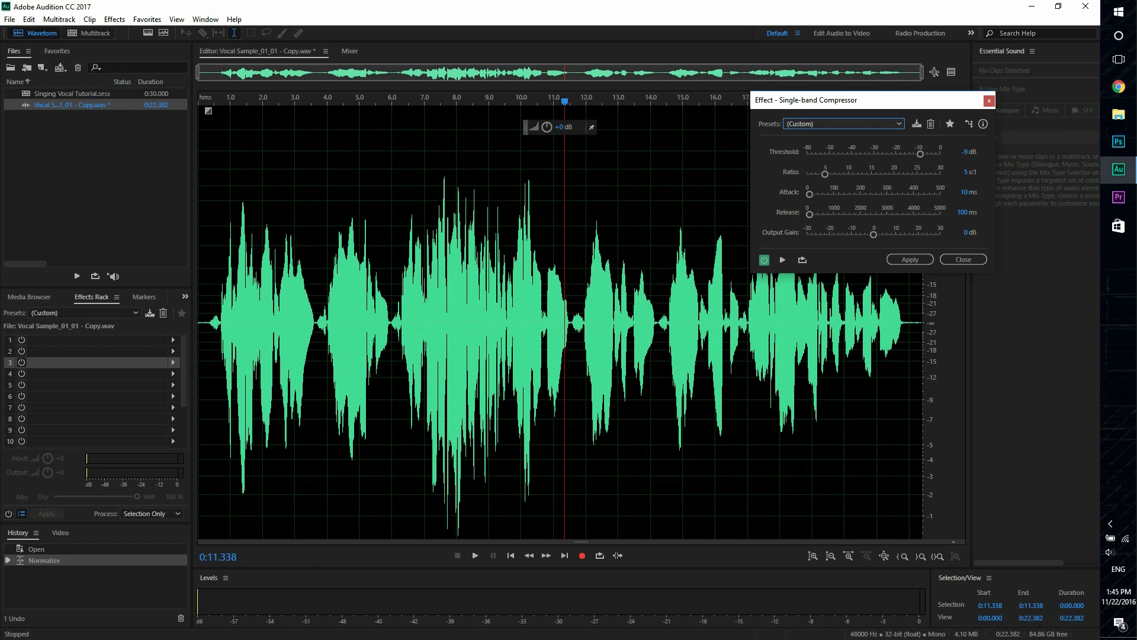
pyautogui.moveTo(871, 99); pyautogui.dragTo(591, 42)
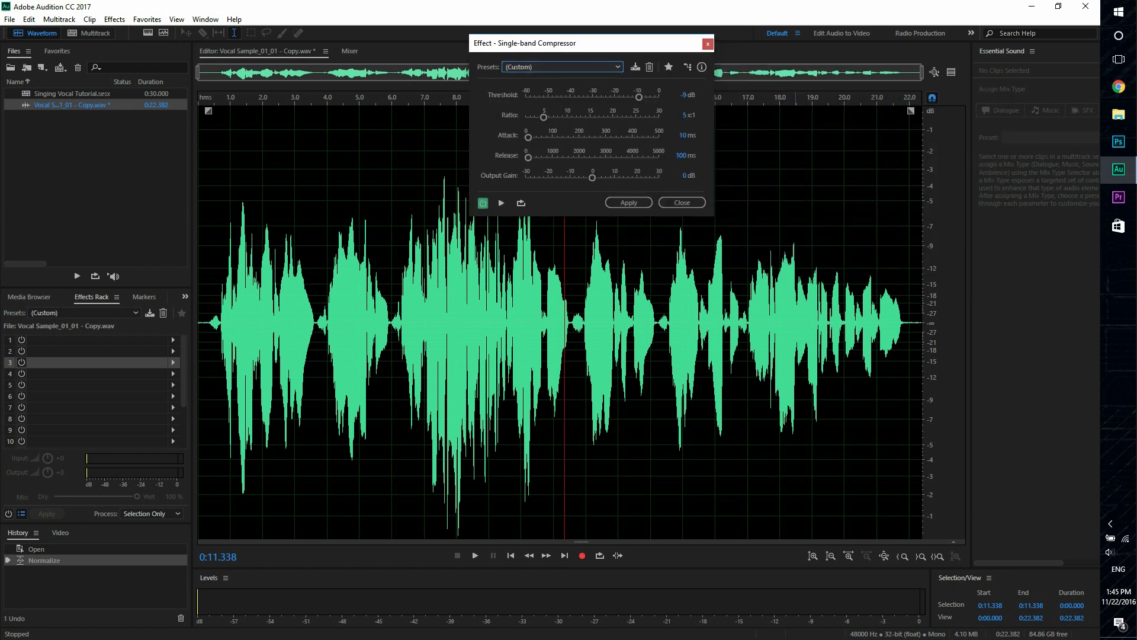
pyautogui.moveTo(590, 43); pyautogui.dragTo(939, 148)
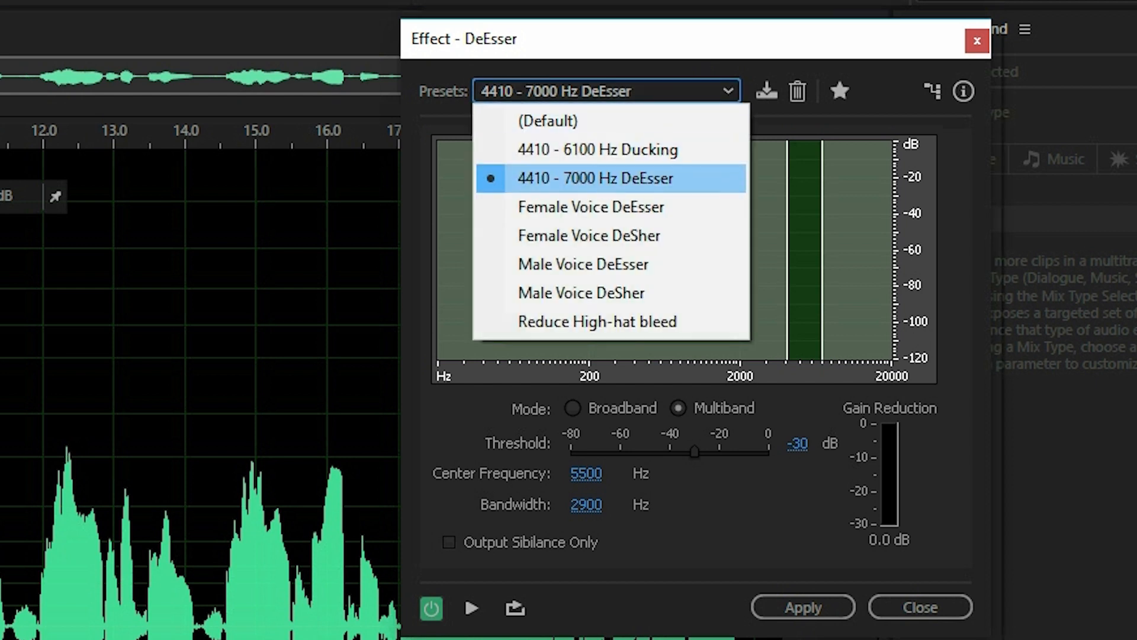
# Apply the 4410 - 7000 Hz DeEsser preset to the vocal and listen back
pyautogui.click(595, 177)
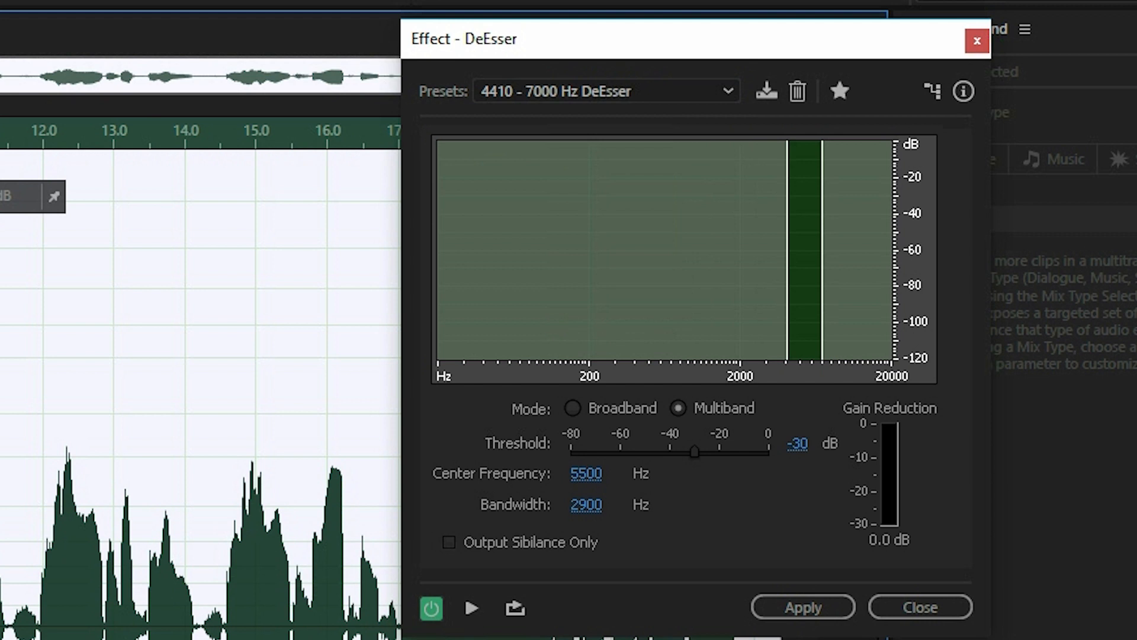
pyautogui.click(725, 91)
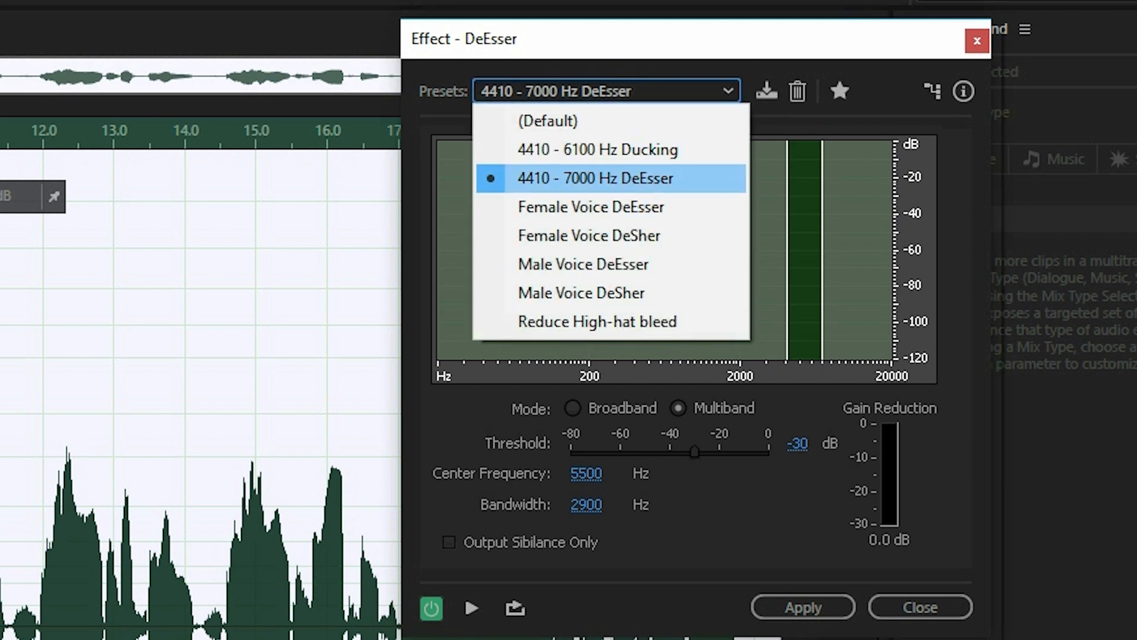
pyautogui.click(596, 178)
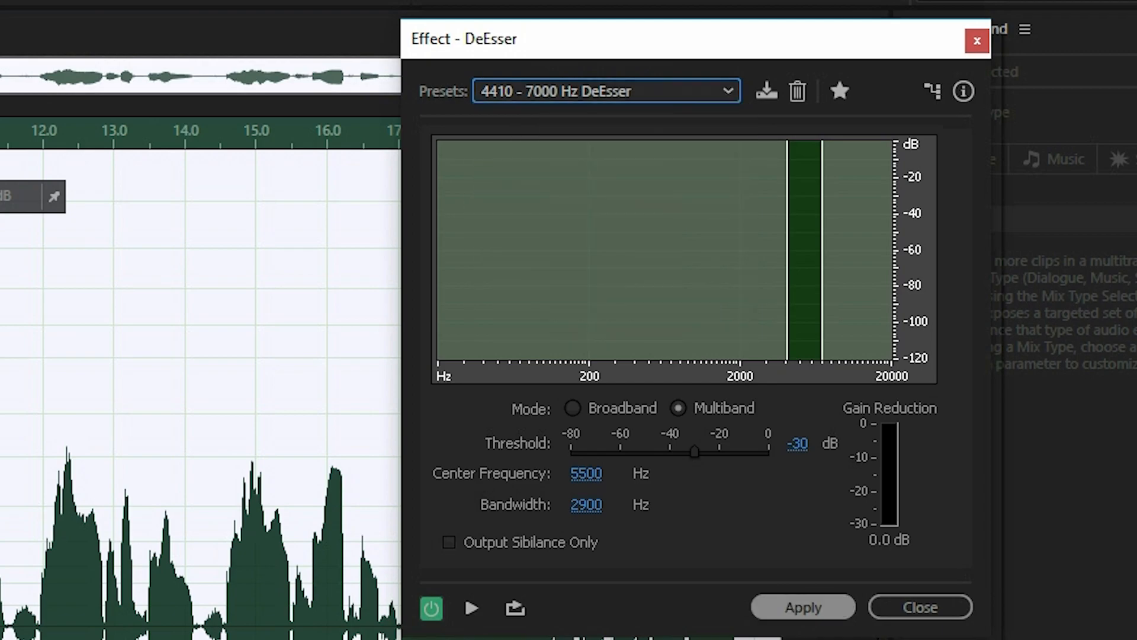
pyautogui.click(801, 606)
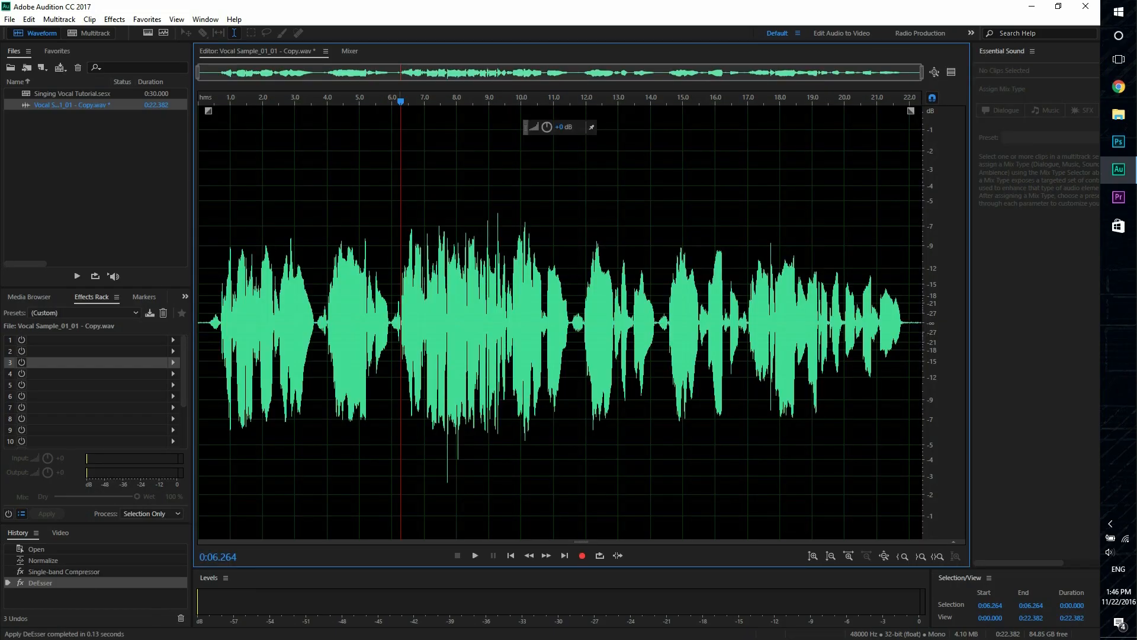
pyautogui.click(474, 554)
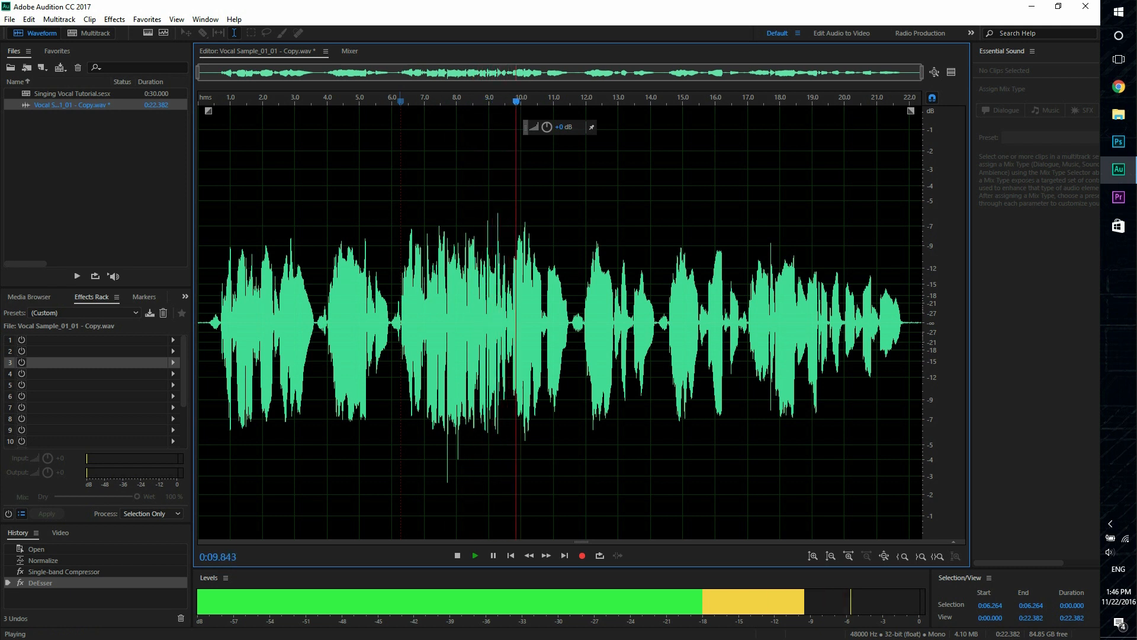
pyautogui.click(6, 7)
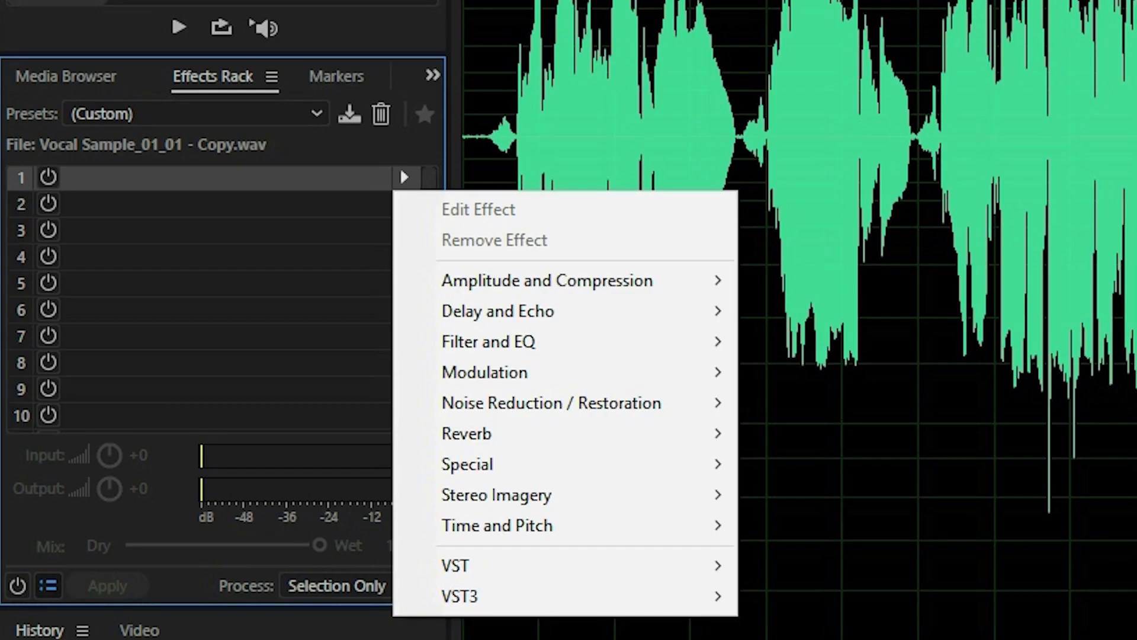
pyautogui.moveTo(478, 208)
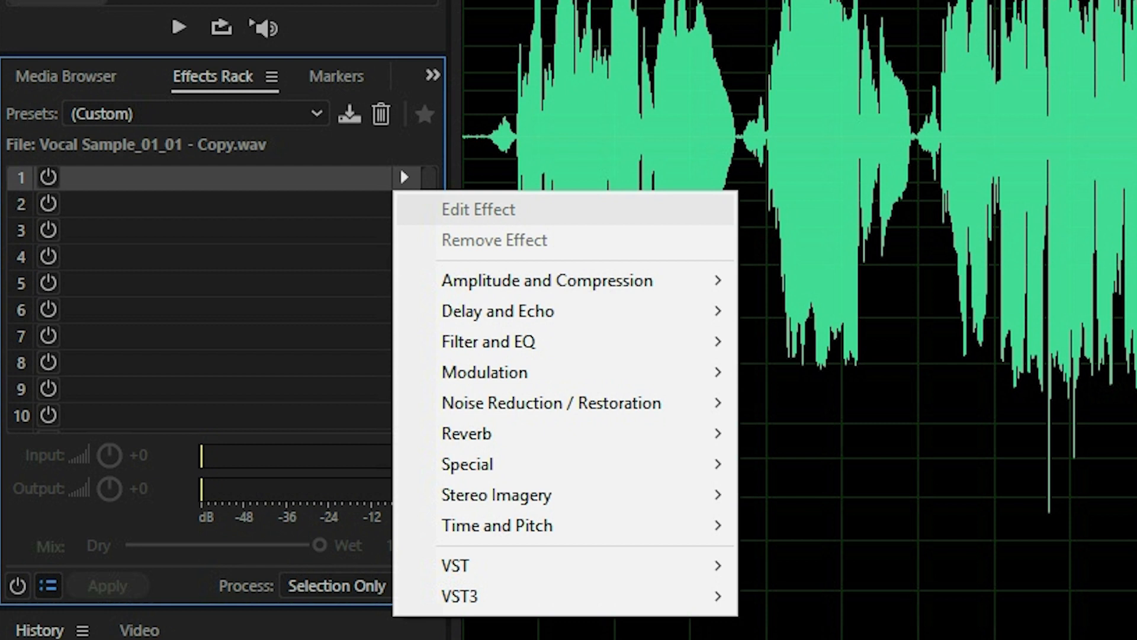
pyautogui.moveTo(546, 279)
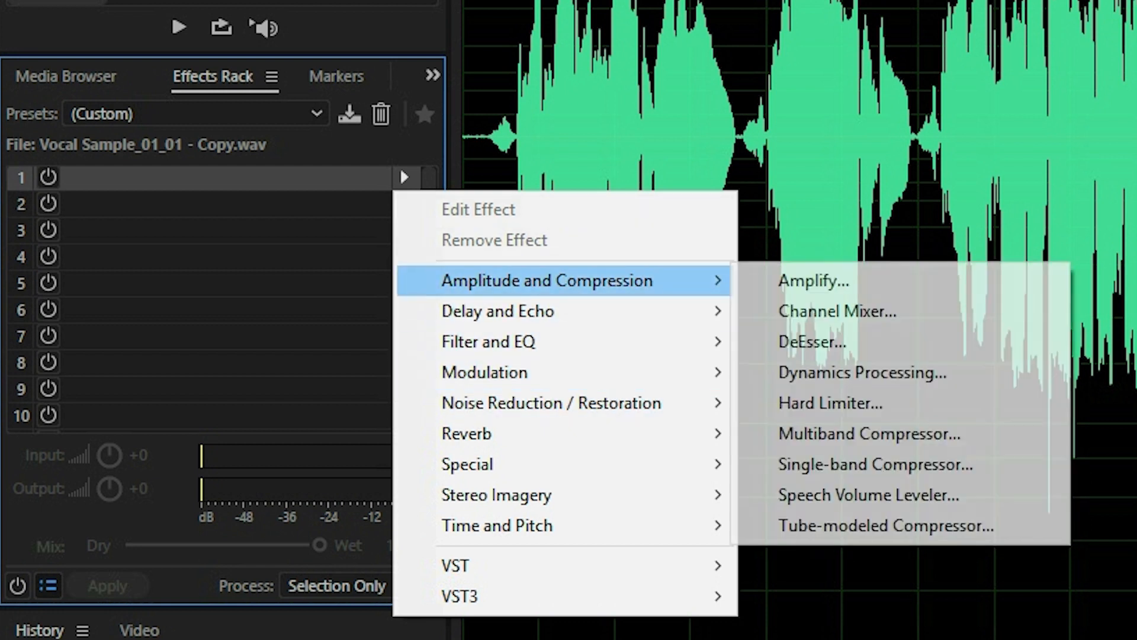
# Load a Multiband Compressor in rack slot 1 with the Raise Vocals preset and preview it
pyautogui.click(867, 434)
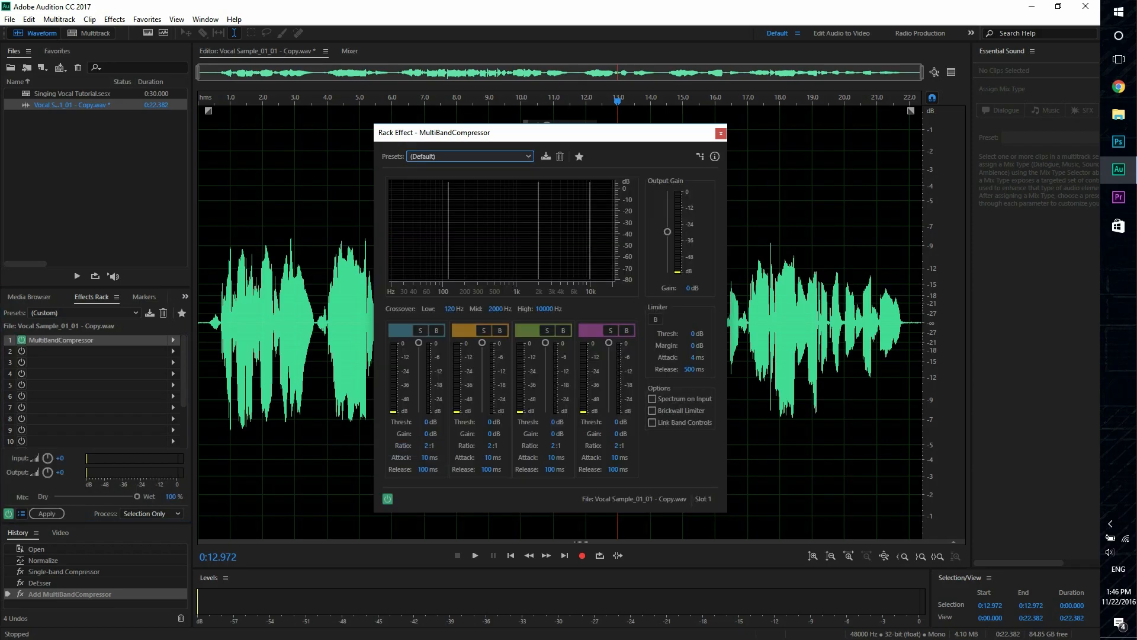
pyautogui.click(470, 156)
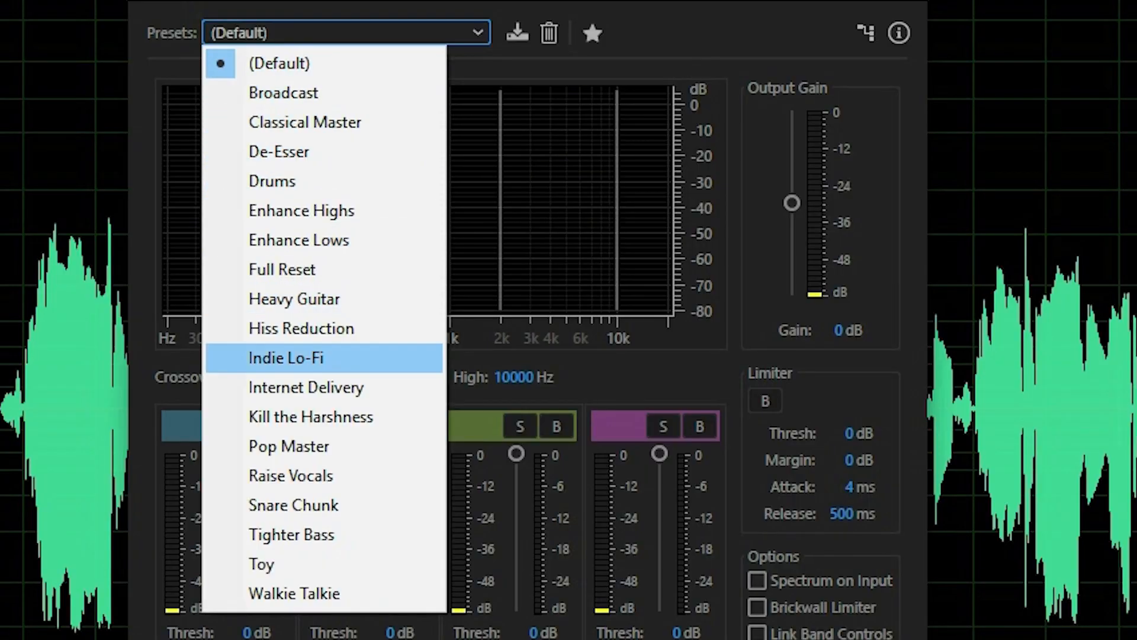
pyautogui.click(289, 475)
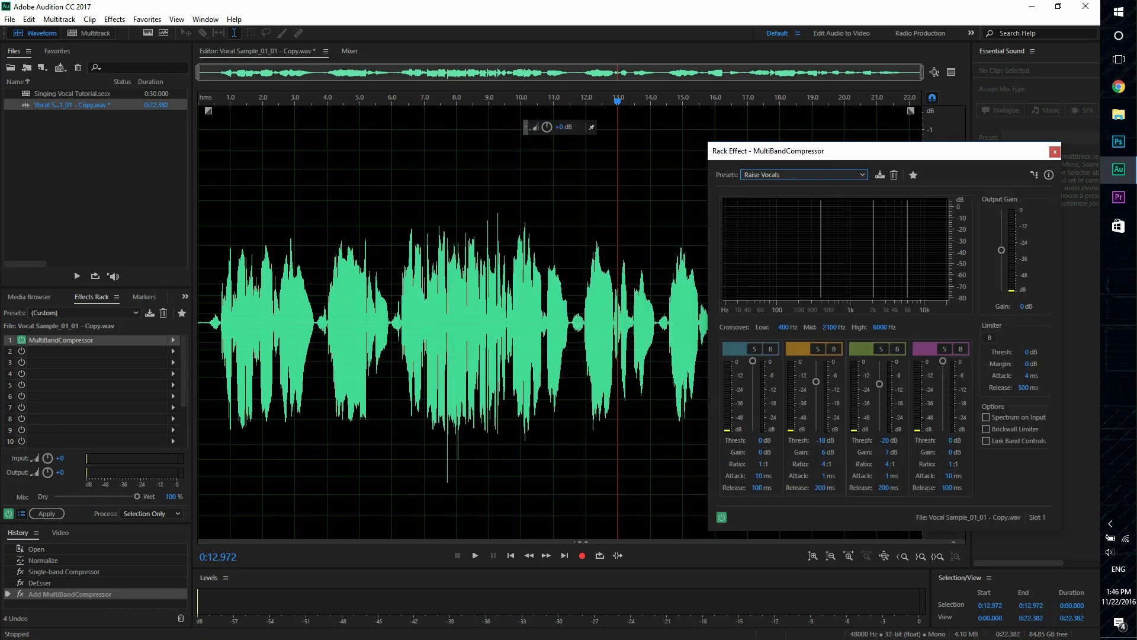
pyautogui.click(474, 556)
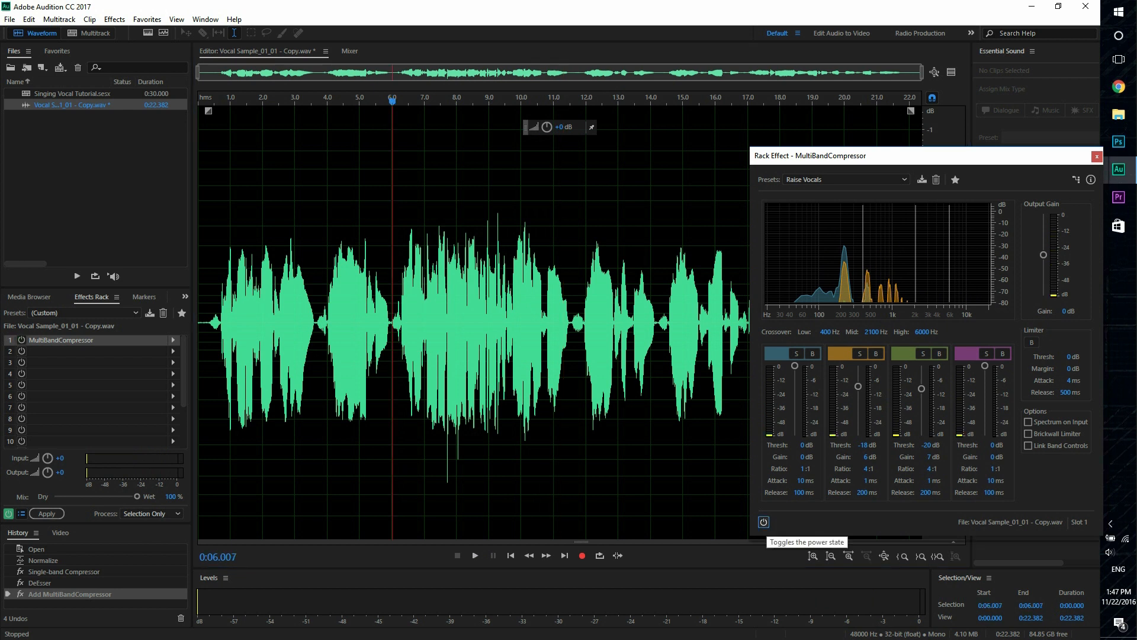
pyautogui.click(475, 555)
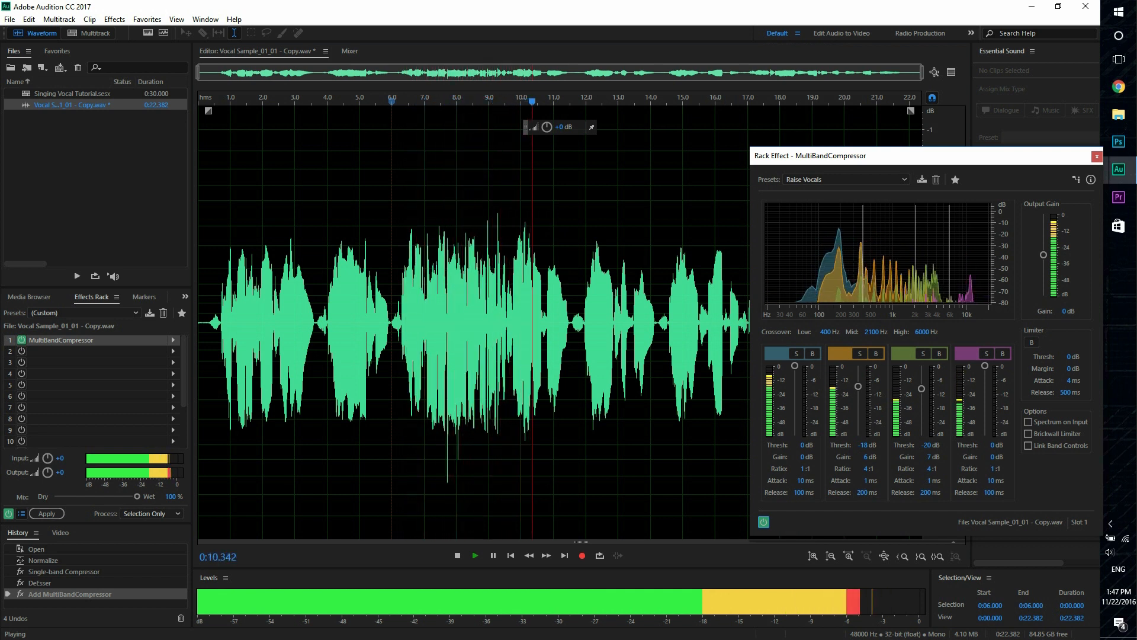
pyautogui.click(1096, 155)
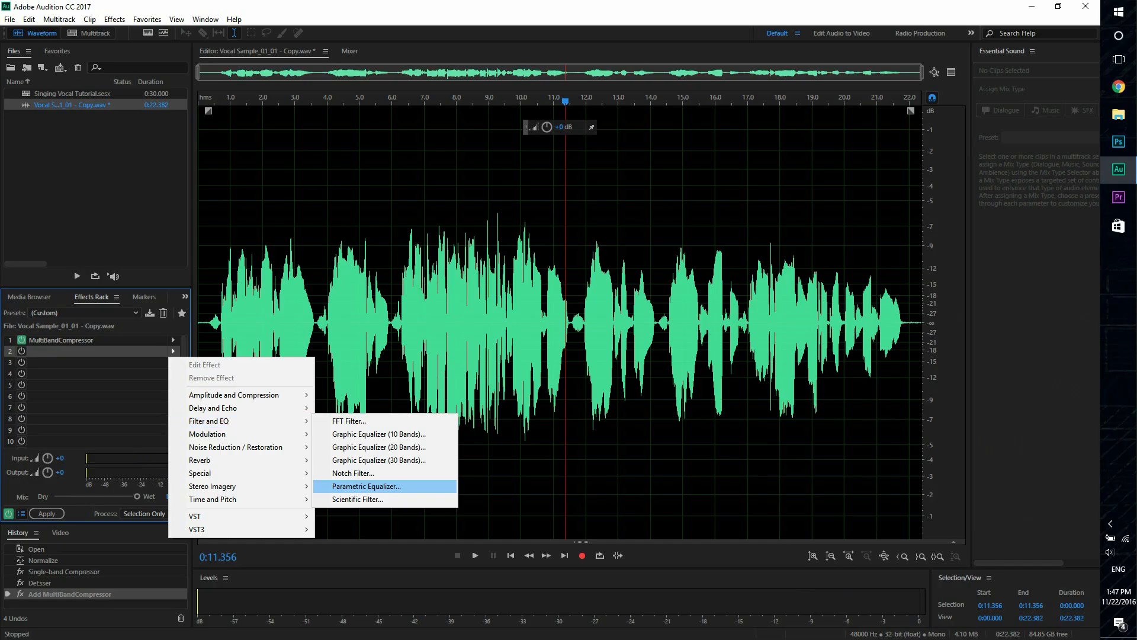
# Put a Parametric Equalizer in slot 2, boost band 4 about 1 dB near 3761 Hz on a 30 dB range
pyautogui.click(367, 486)
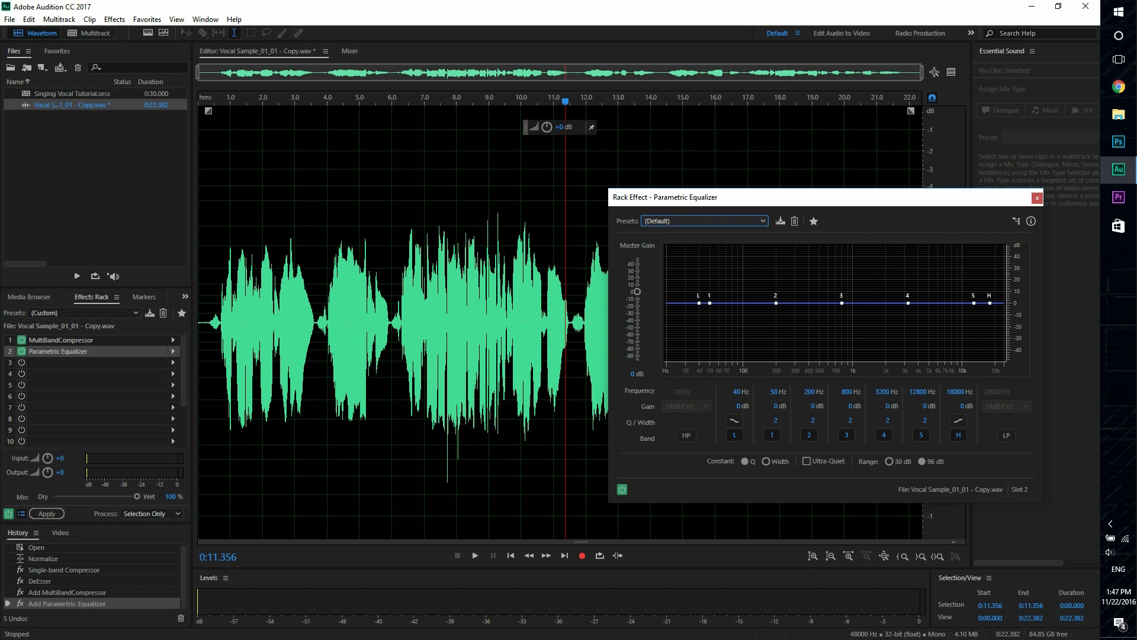
pyautogui.moveTo(913, 299); pyautogui.dragTo(916, 302)
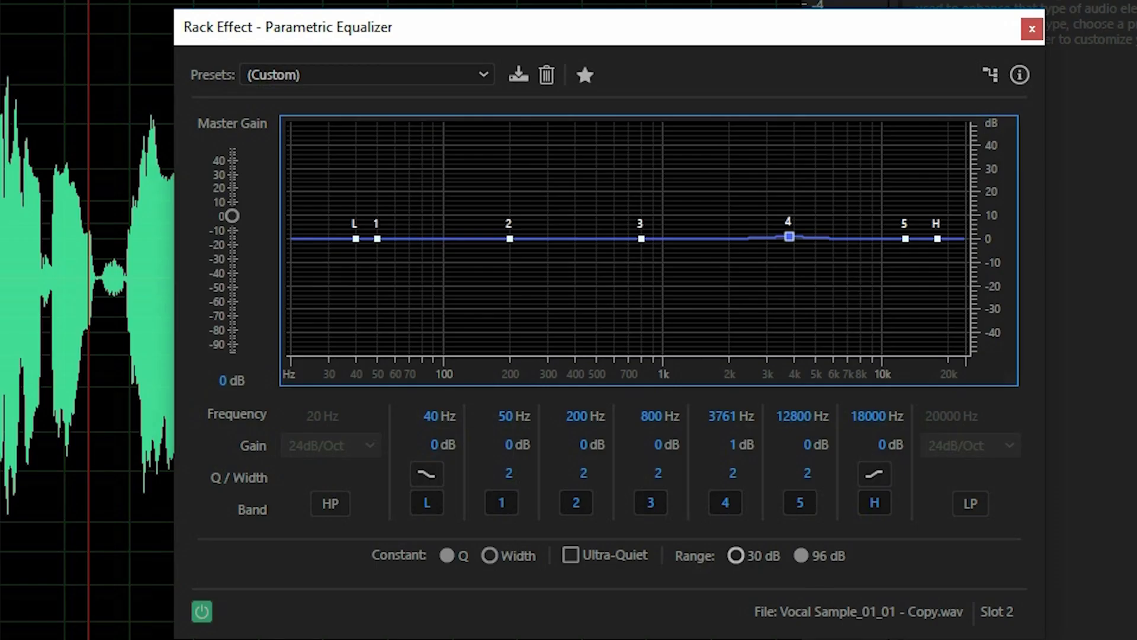
pyautogui.click(736, 554)
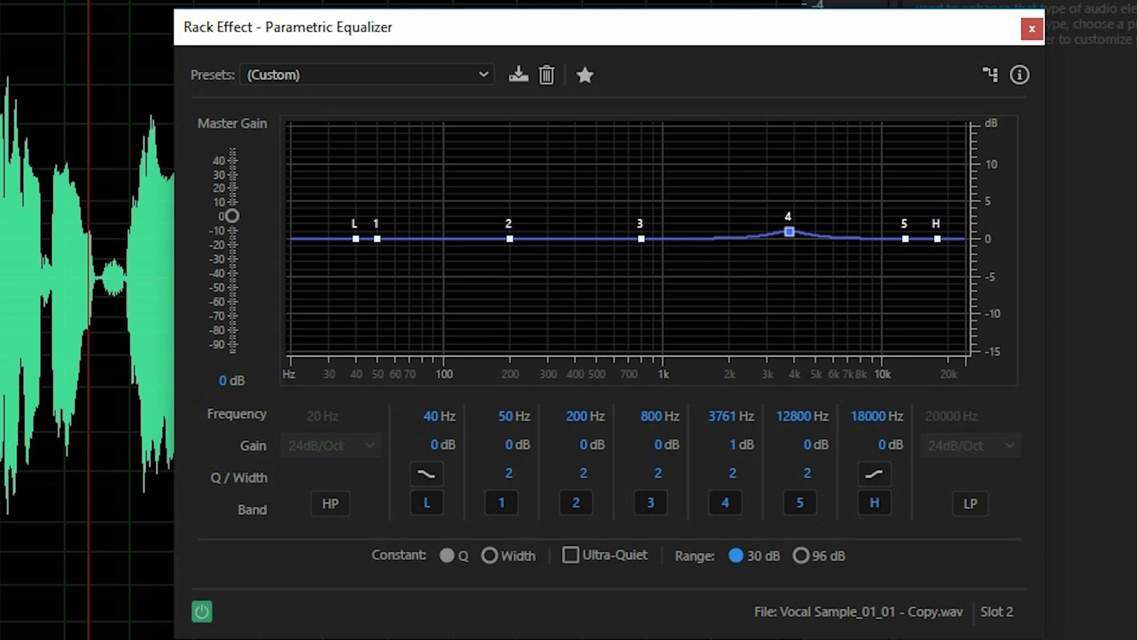
# Enable the high-pass band and flatten the low shelf and band 4 to about 0 dB
pyautogui.moveTo(376, 238); pyautogui.dragTo(453, 227)
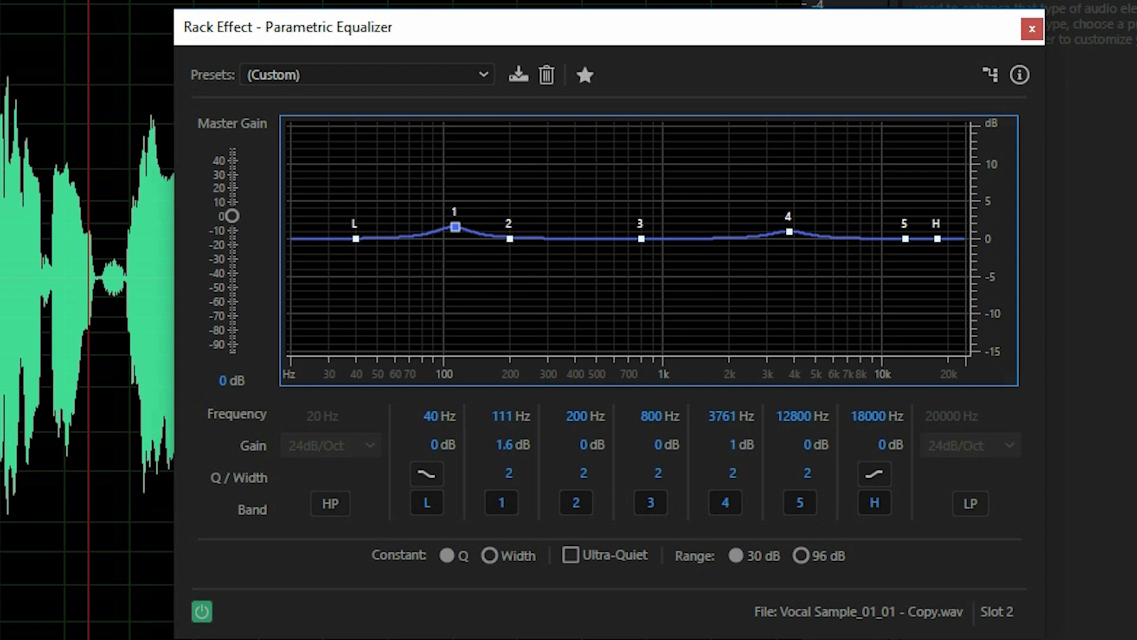
pyautogui.click(328, 504)
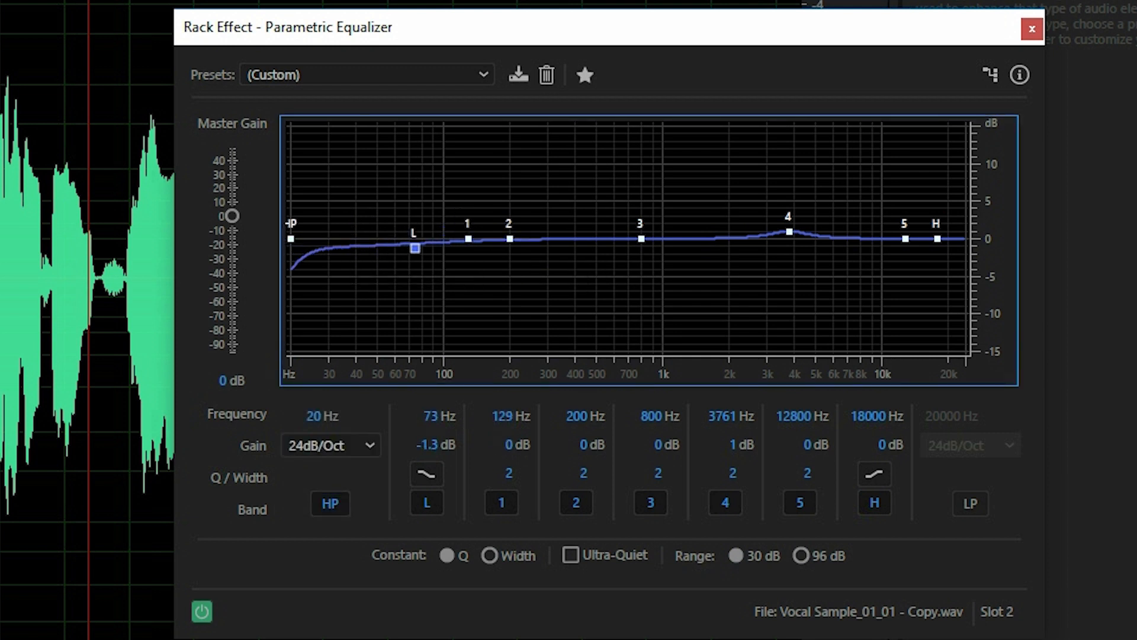
pyautogui.moveTo(415, 248); pyautogui.dragTo(420, 237)
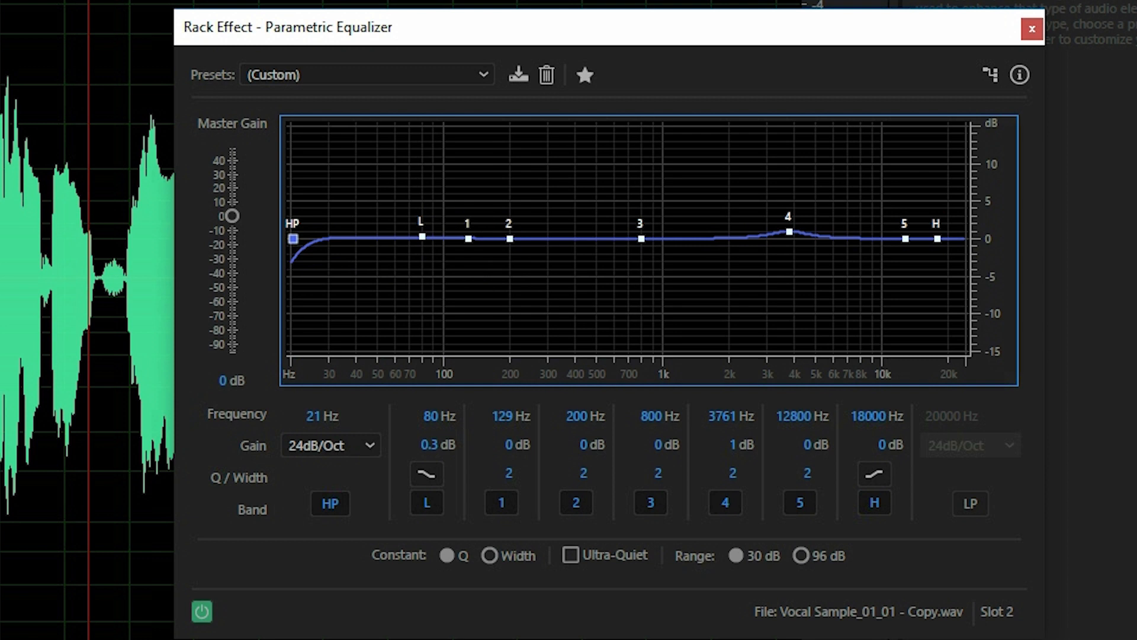
pyautogui.moveTo(292, 238); pyautogui.dragTo(357, 238)
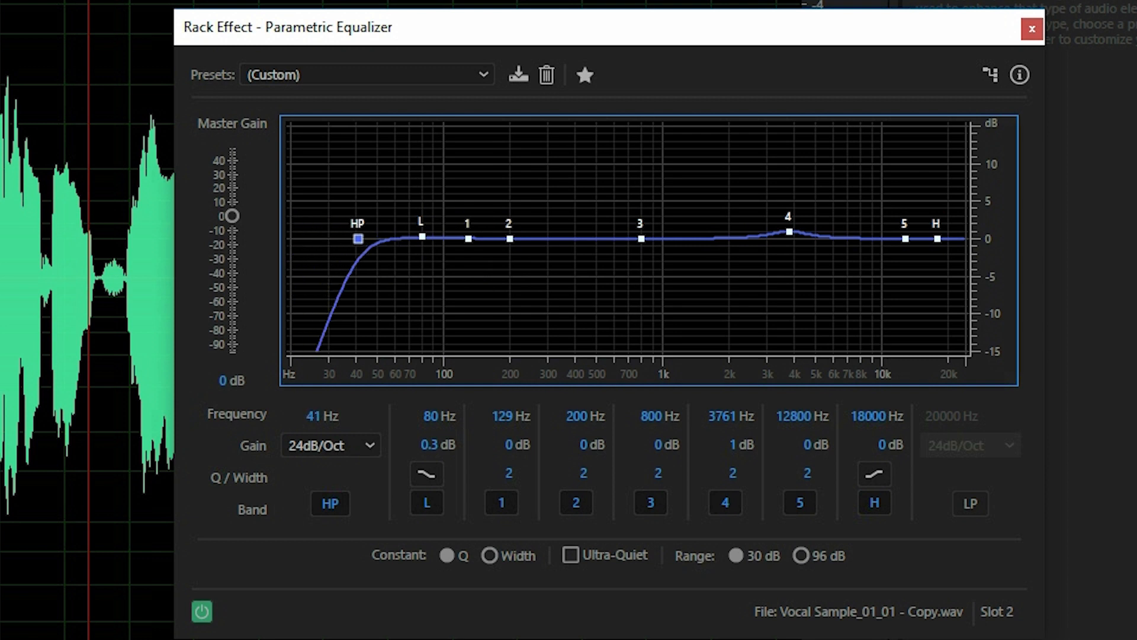
pyautogui.moveTo(421, 237); pyautogui.dragTo(584, 239)
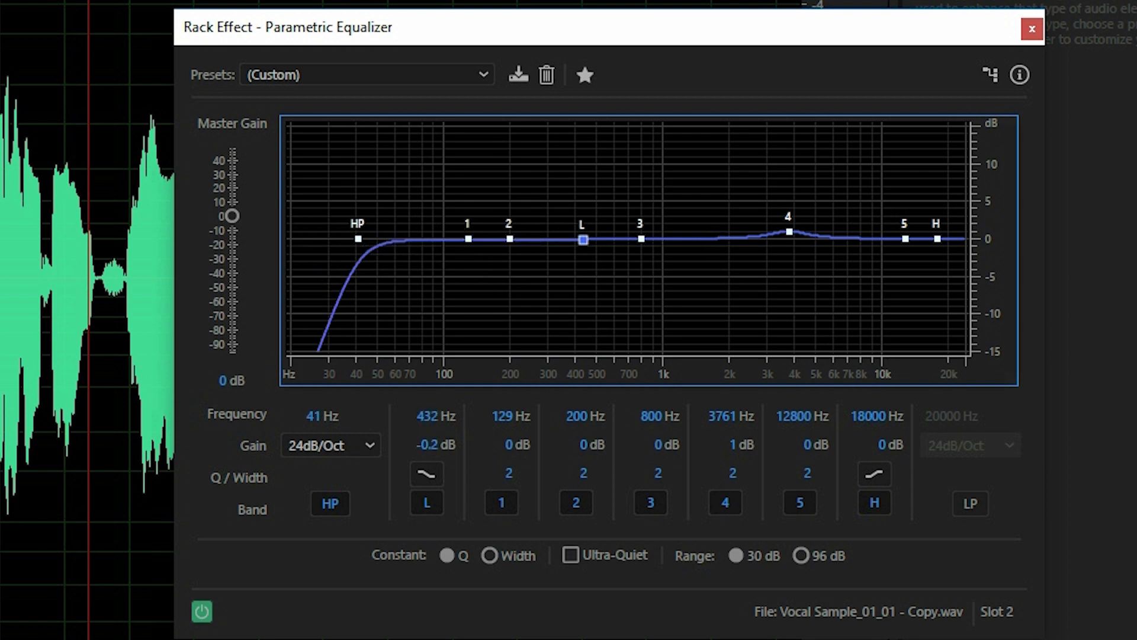
pyautogui.moveTo(787, 232); pyautogui.dragTo(793, 240)
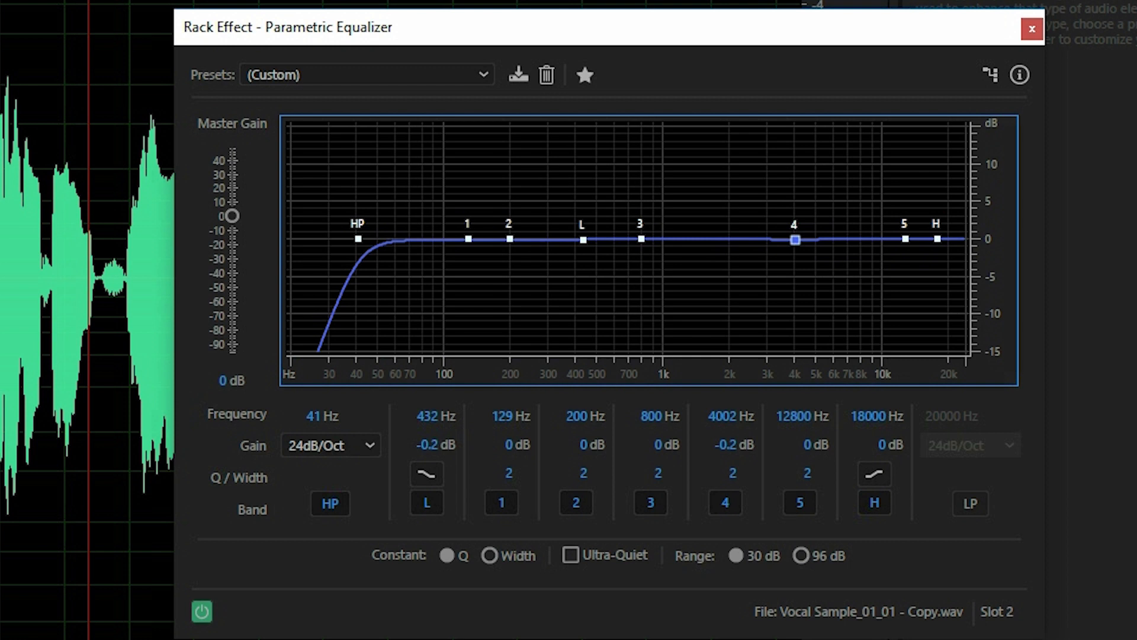
# Sweep the high-pass cutoff across the spectrum and settle it near 56 Hz
pyautogui.moveTo(359, 238); pyautogui.dragTo(889, 238)
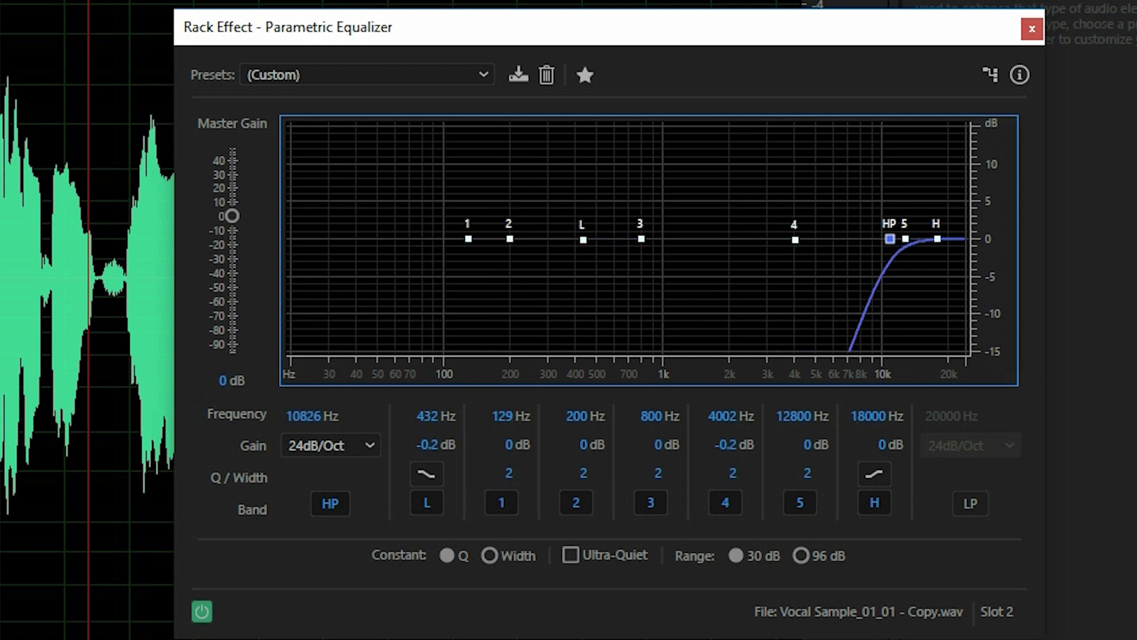
pyautogui.moveTo(875, 238); pyautogui.dragTo(370, 238)
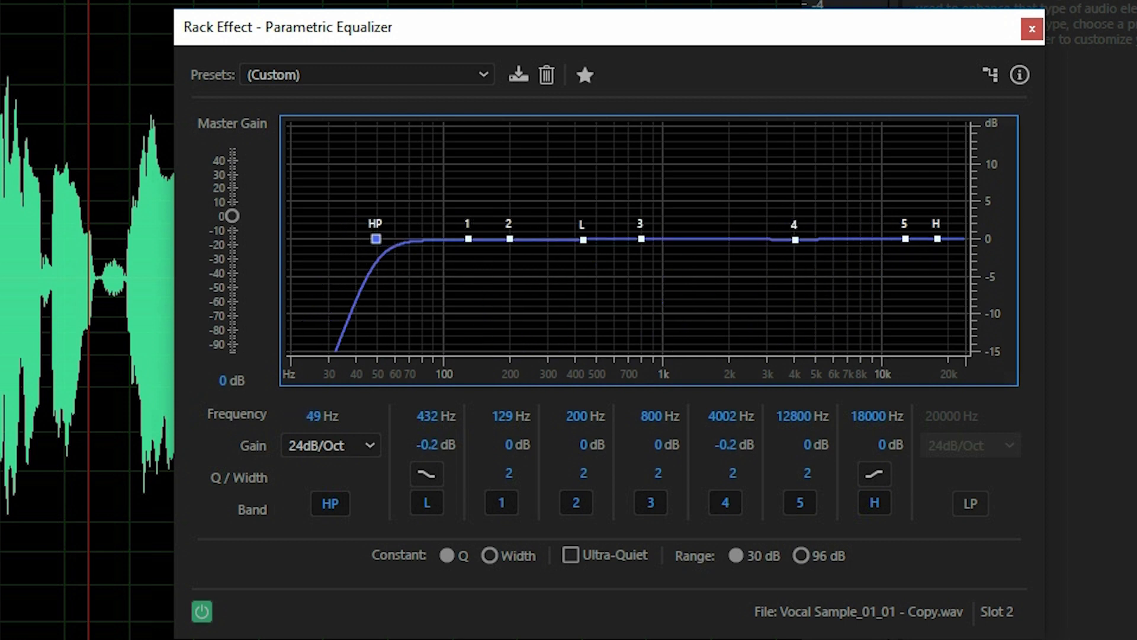
pyautogui.moveTo(373, 238)
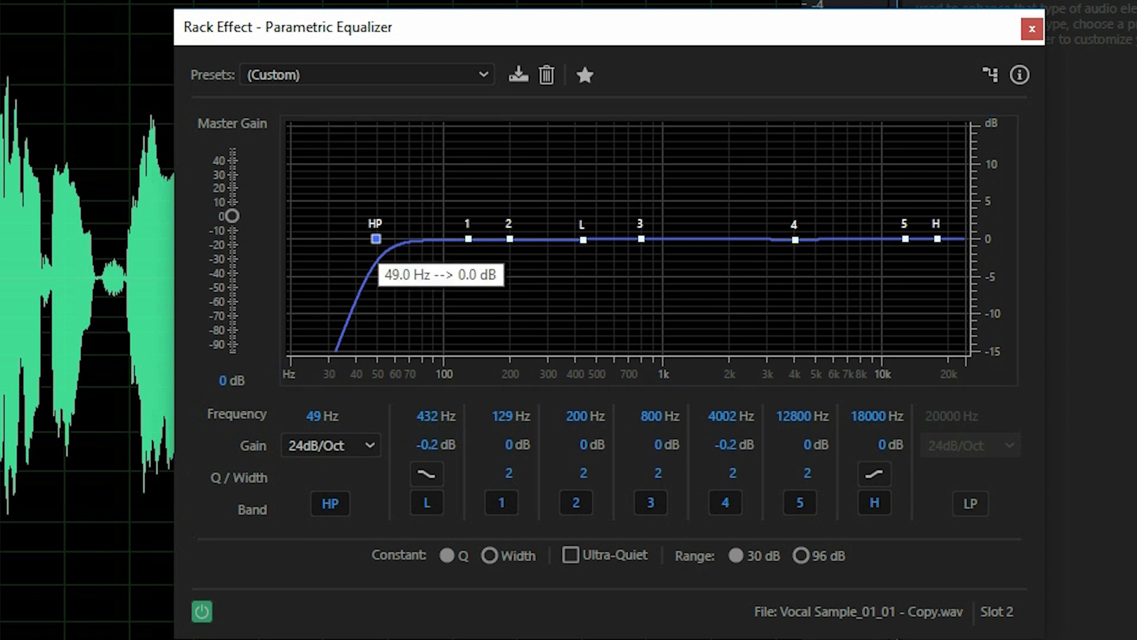
pyautogui.moveTo(375, 238); pyautogui.dragTo(449, 238)
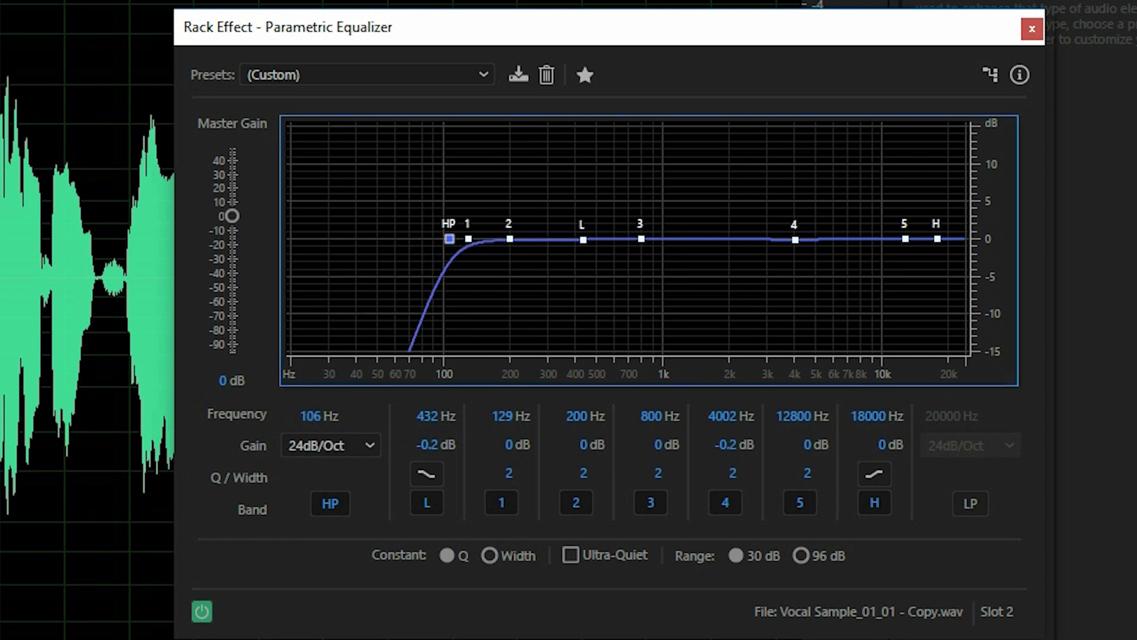
pyautogui.moveTo(448, 238); pyautogui.dragTo(534, 238)
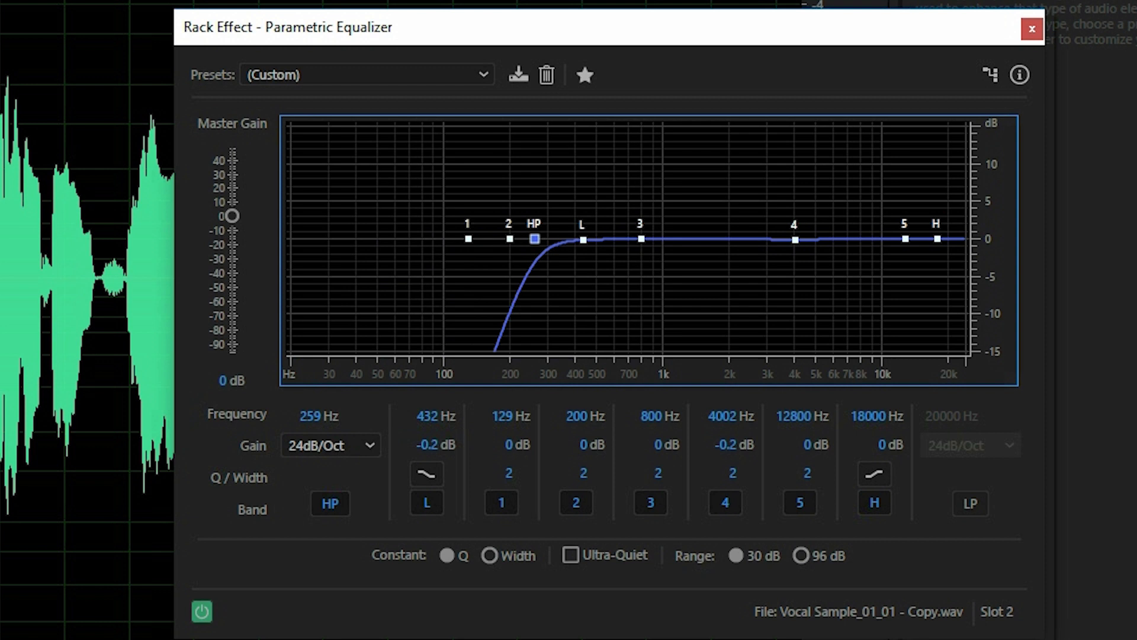
pyautogui.moveTo(533, 239); pyautogui.dragTo(360, 239)
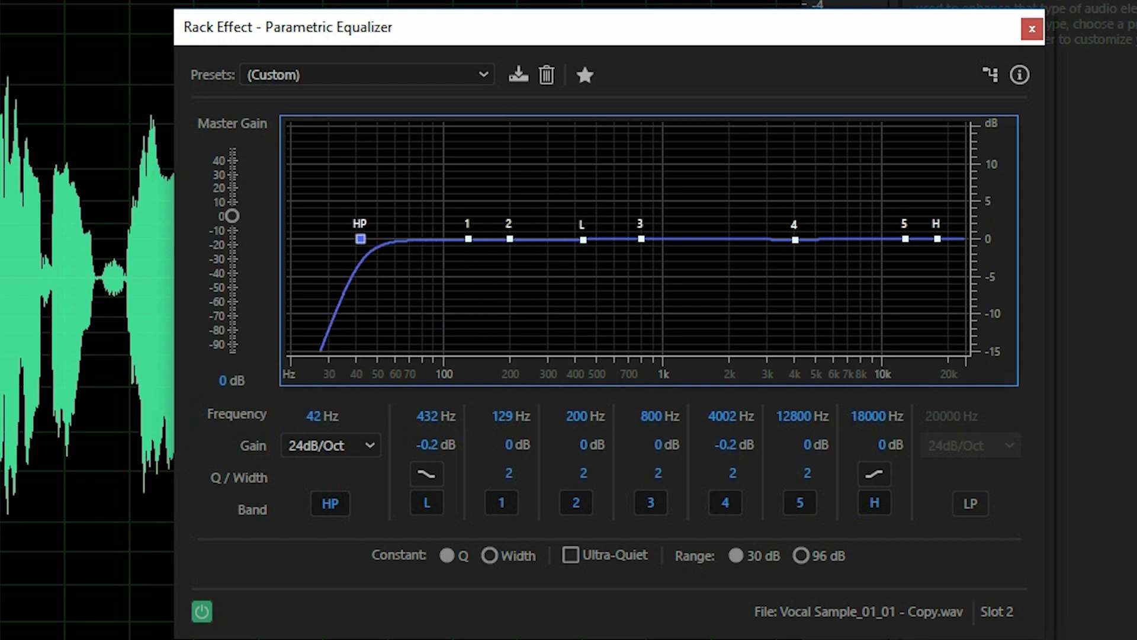
pyautogui.moveTo(360, 238); pyautogui.dragTo(353, 238)
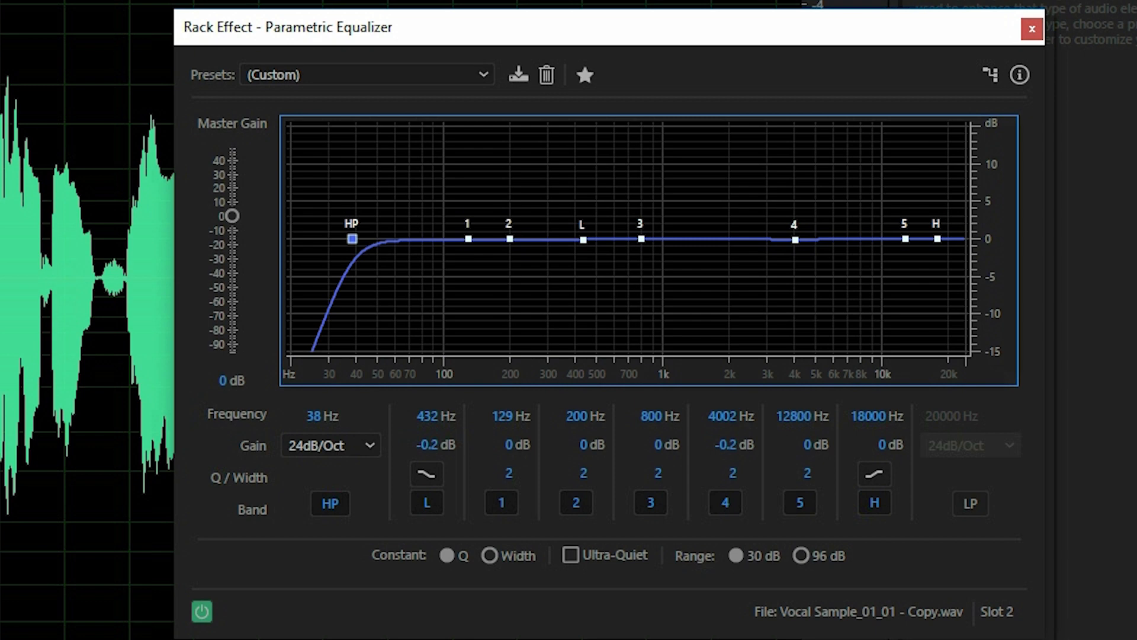
pyautogui.moveTo(350, 238)
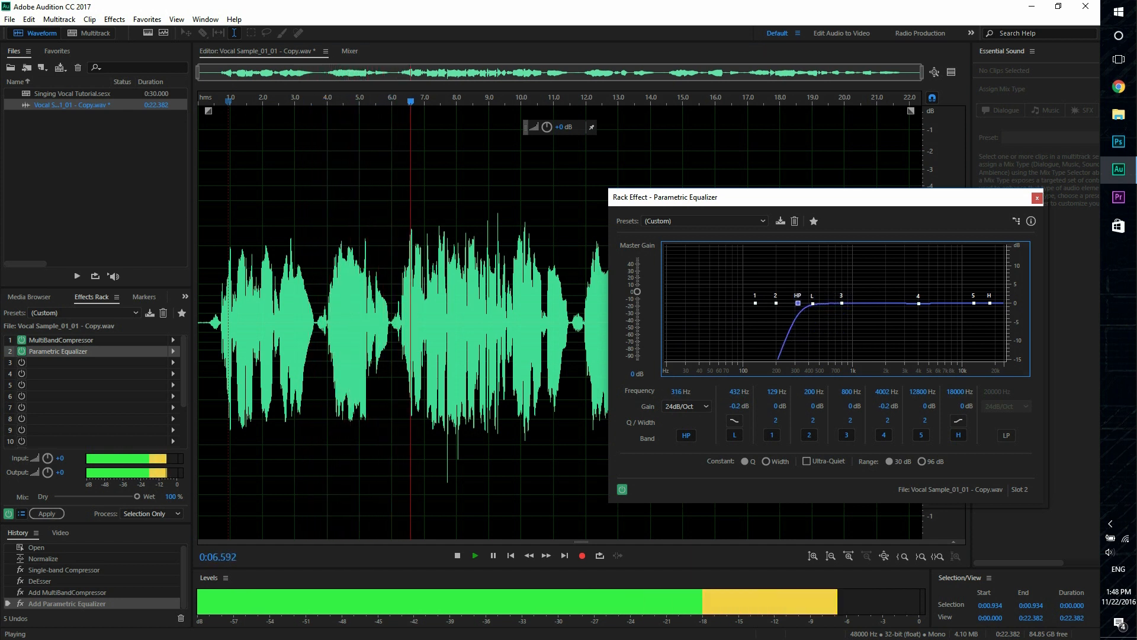
pyautogui.moveTo(796, 304); pyautogui.dragTo(780, 303)
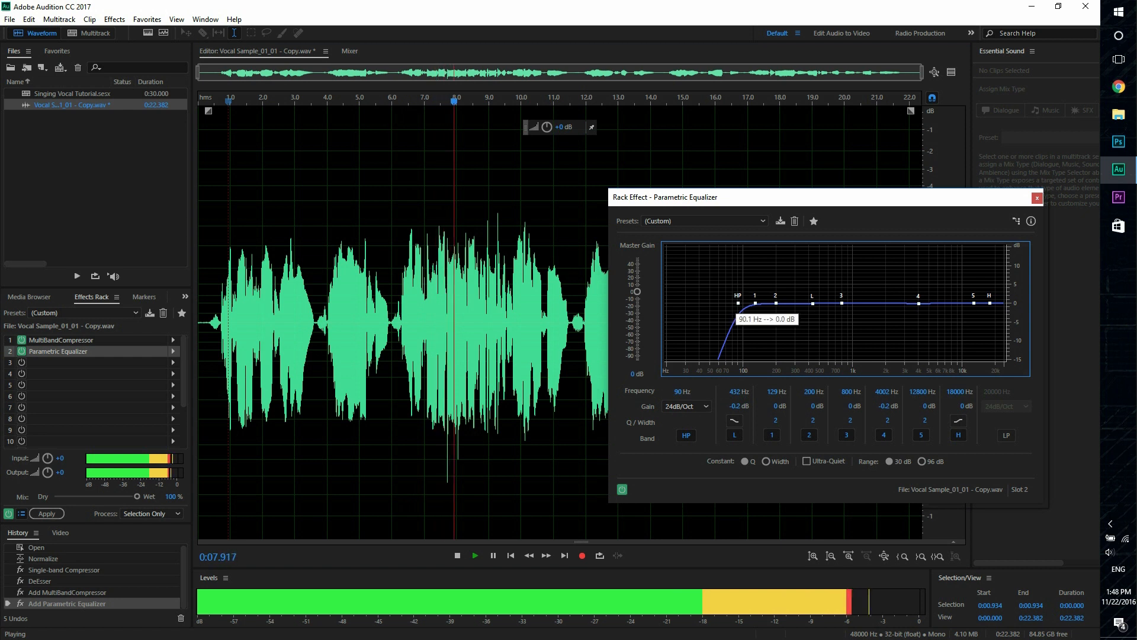
pyautogui.moveTo(738, 295); pyautogui.dragTo(710, 295)
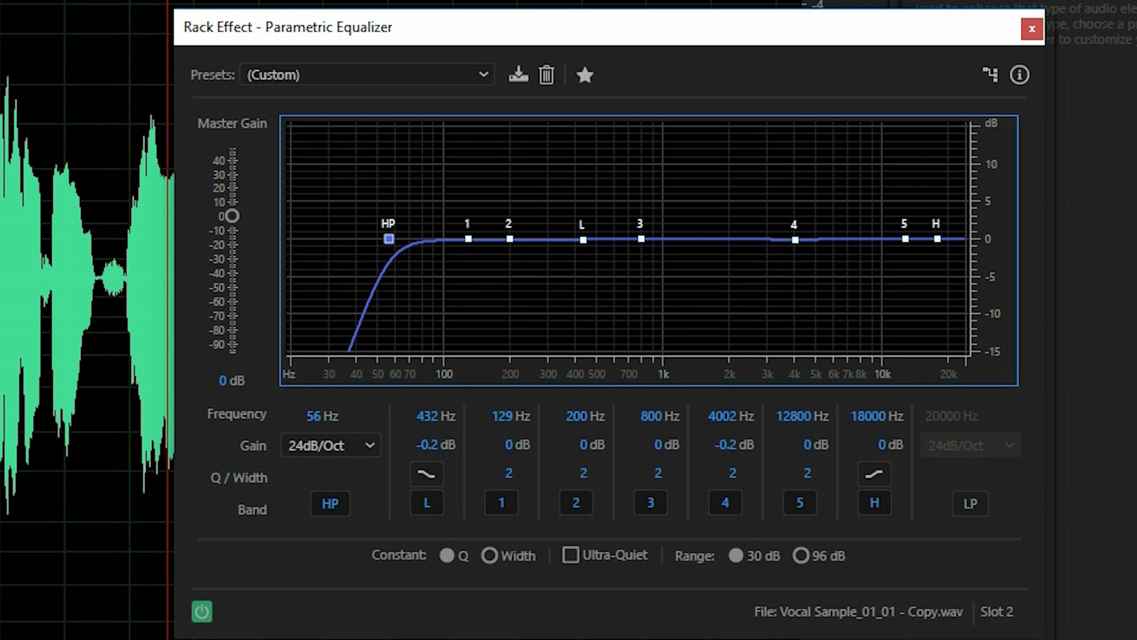
pyautogui.moveTo(936, 238)
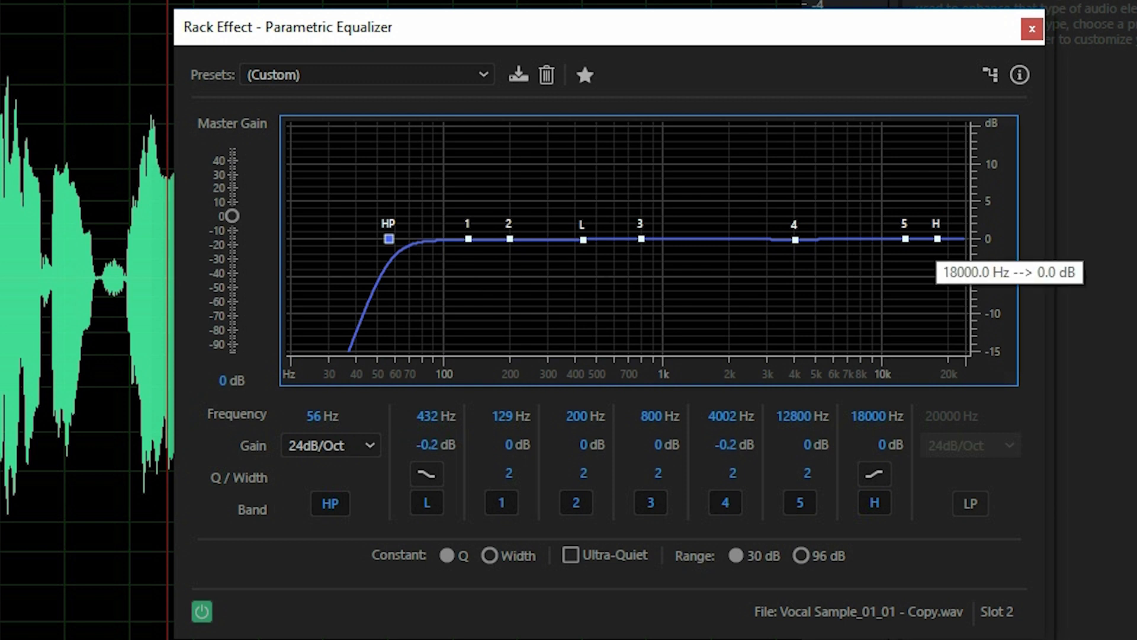
# Boost the high shelf near 16.7 kHz by 9.6 dB, then bypass the EQ to compare
pyautogui.moveTo(936, 236); pyautogui.dragTo(938, 180)
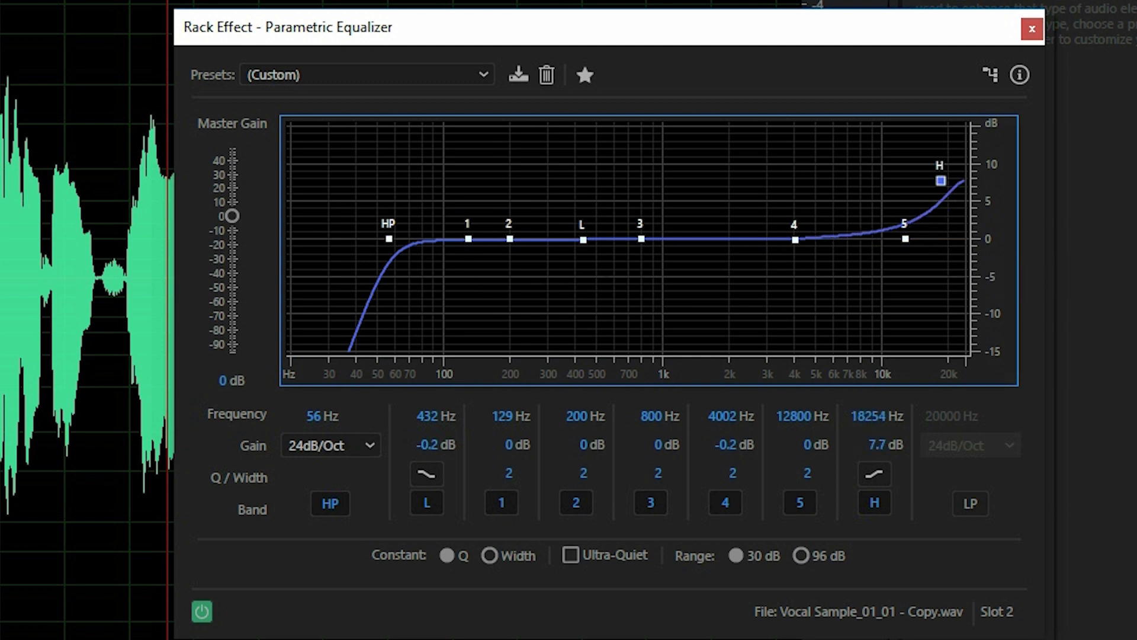
pyautogui.moveTo(938, 180); pyautogui.dragTo(917, 163)
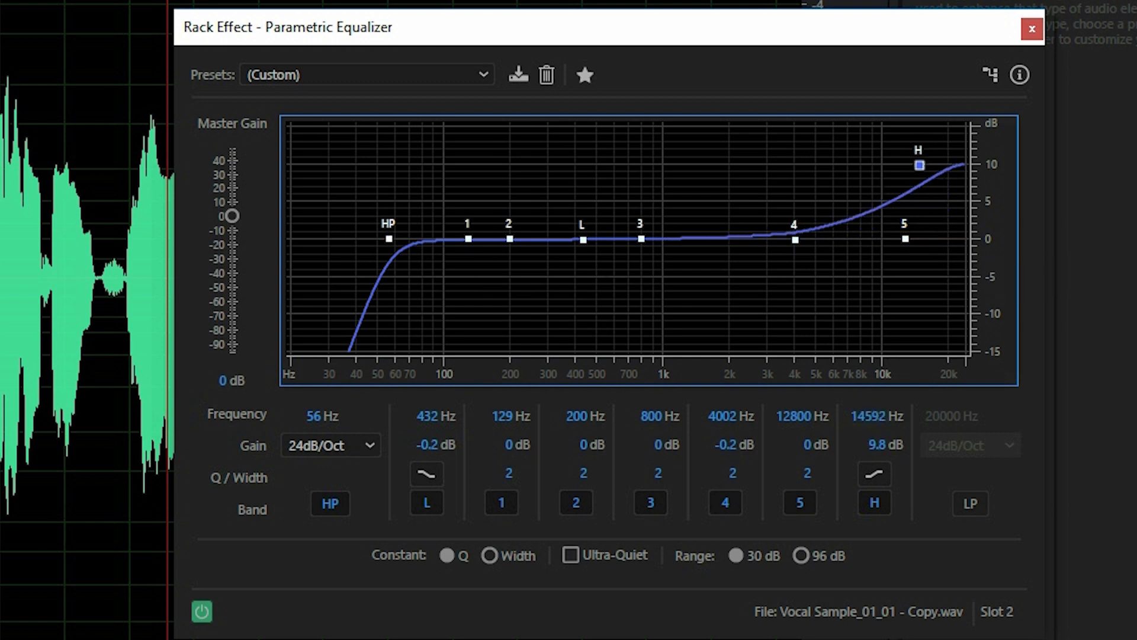
pyautogui.moveTo(917, 164); pyautogui.dragTo(929, 167)
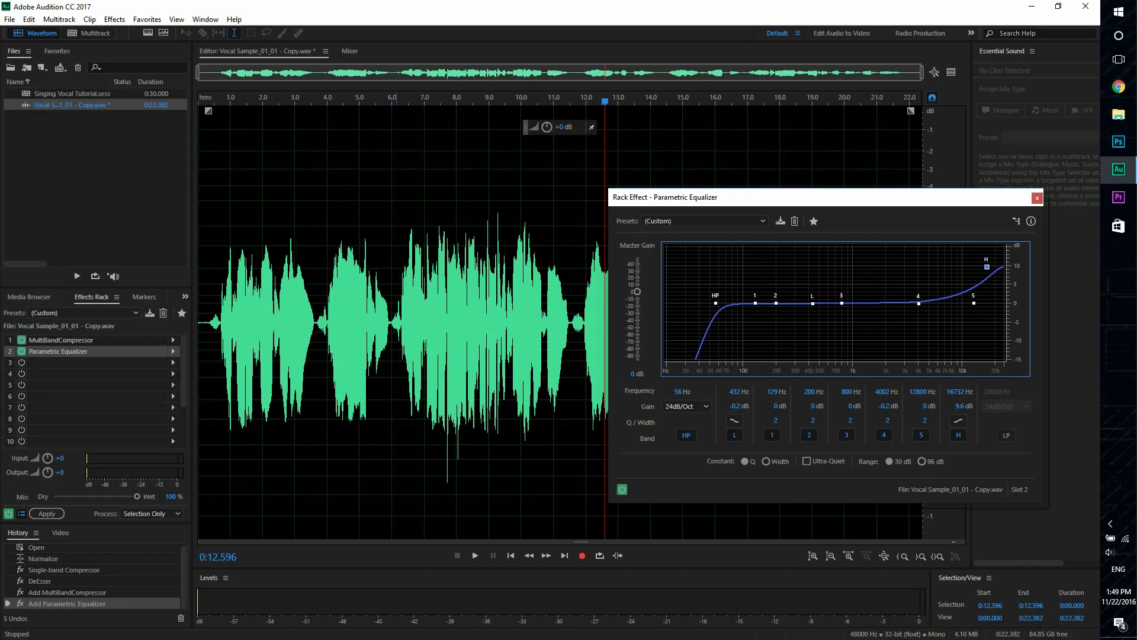
pyautogui.click(474, 556)
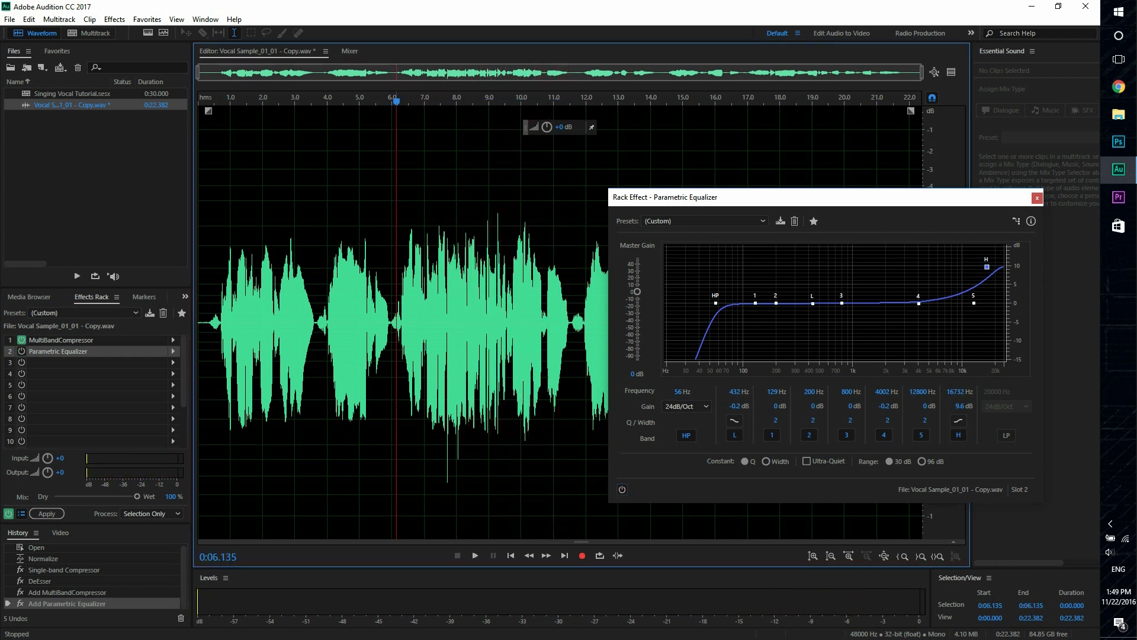
# Re-enable the EQ and sweep a band 1 boost through the low mids, ending as a cut near 365 Hz
pyautogui.click(474, 554)
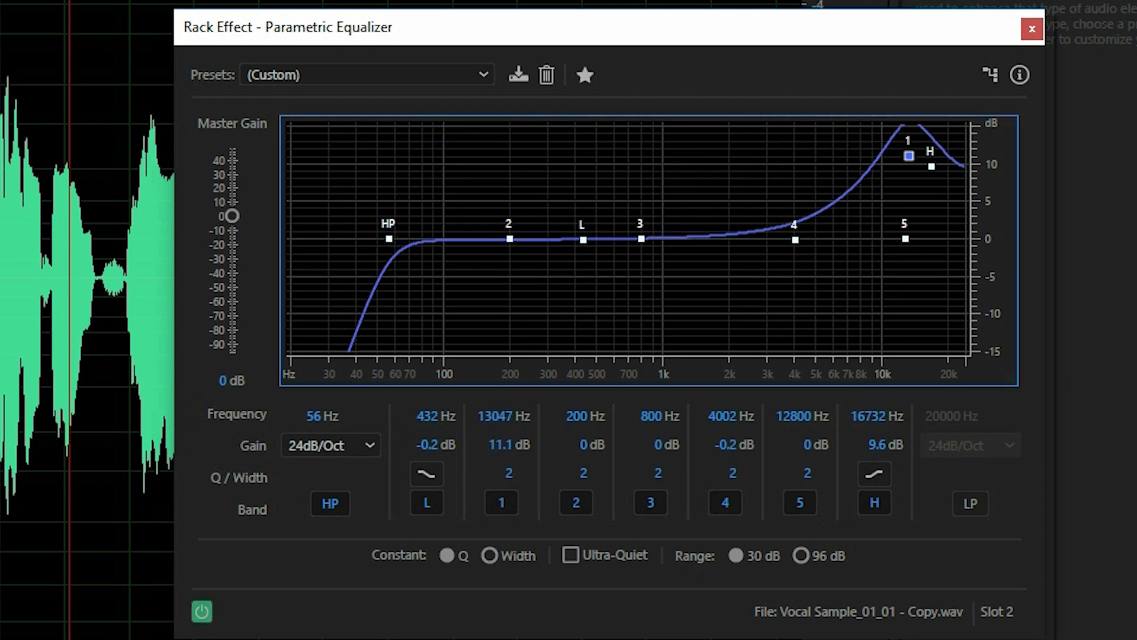
pyautogui.moveTo(908, 154); pyautogui.dragTo(477, 138)
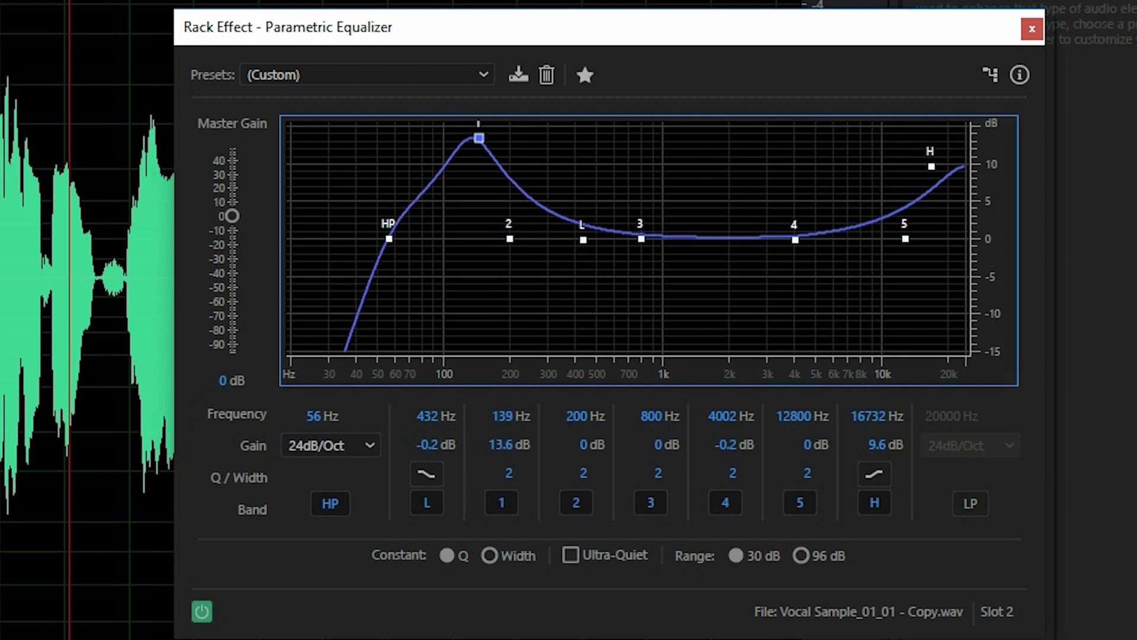
pyautogui.moveTo(478, 137); pyautogui.dragTo(454, 231)
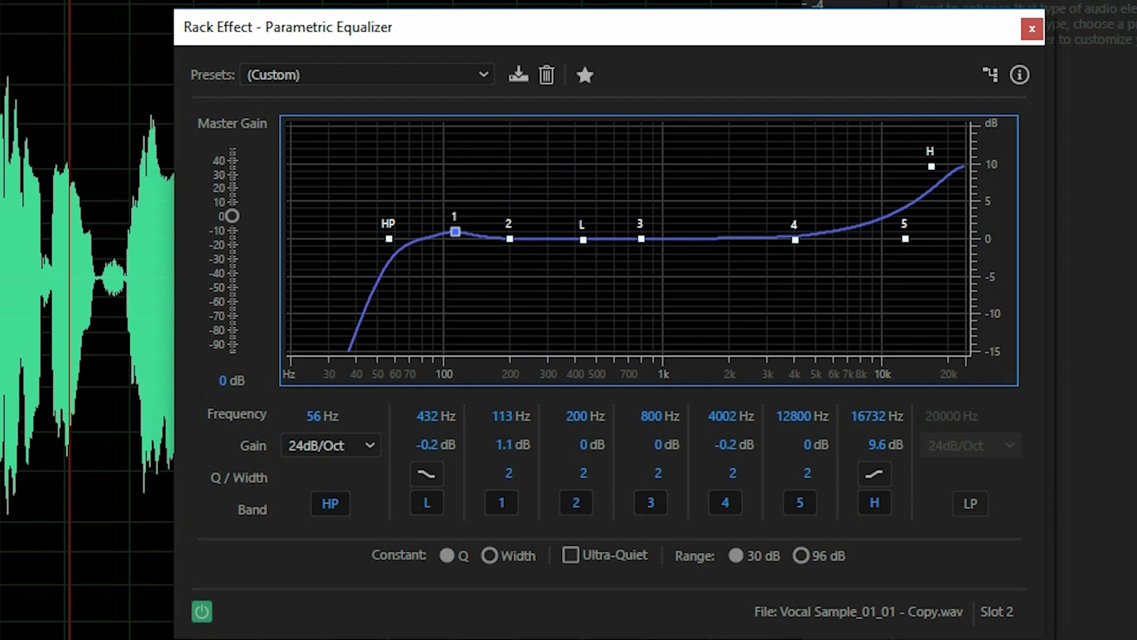
pyautogui.moveTo(453, 229); pyautogui.dragTo(458, 227)
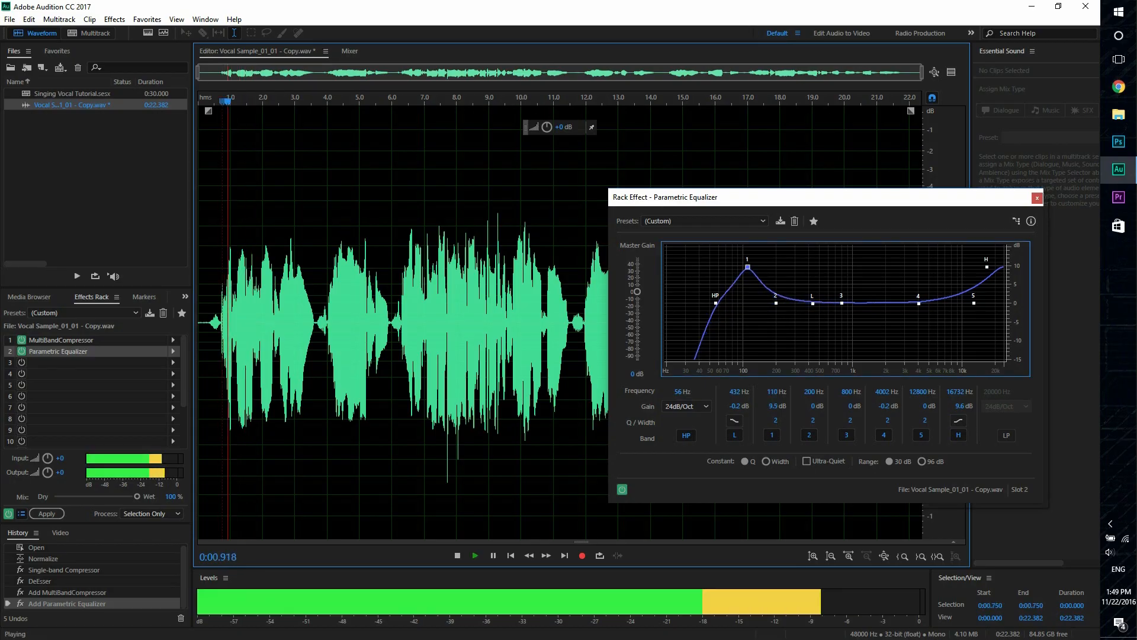
pyautogui.moveTo(745, 266); pyautogui.dragTo(775, 255)
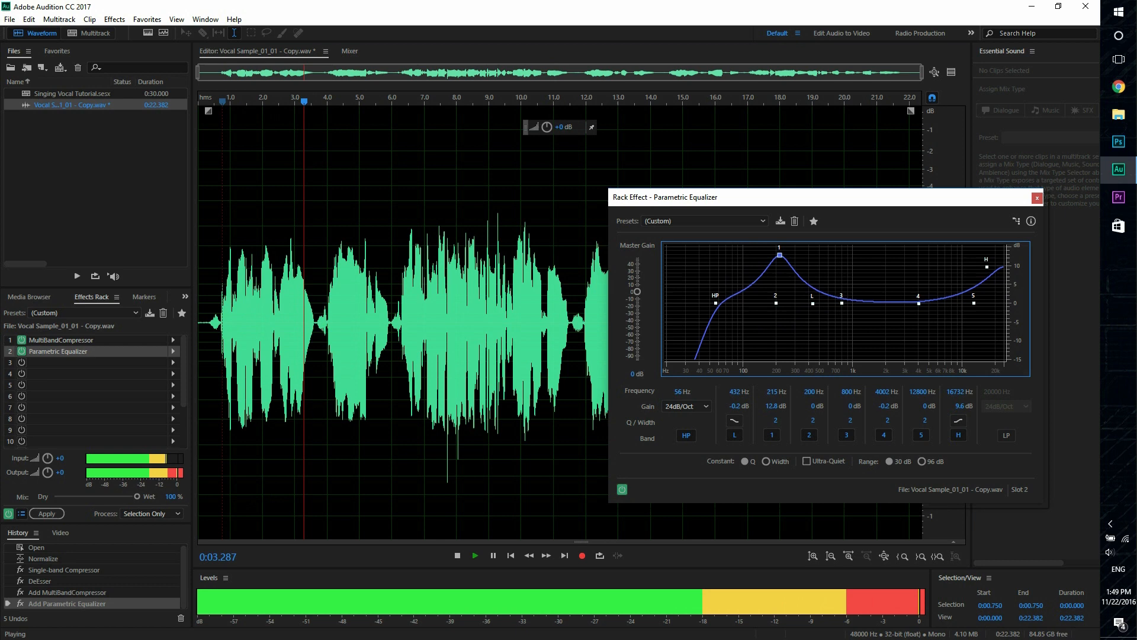
pyautogui.moveTo(778, 254); pyautogui.dragTo(796, 254)
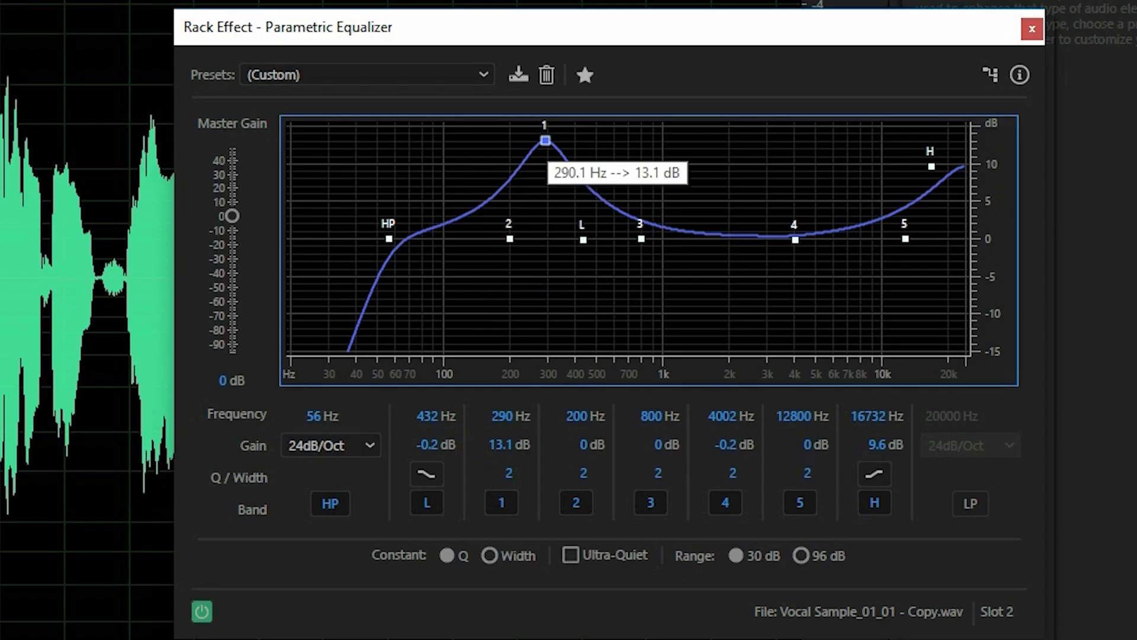
pyautogui.moveTo(543, 140); pyautogui.dragTo(547, 190)
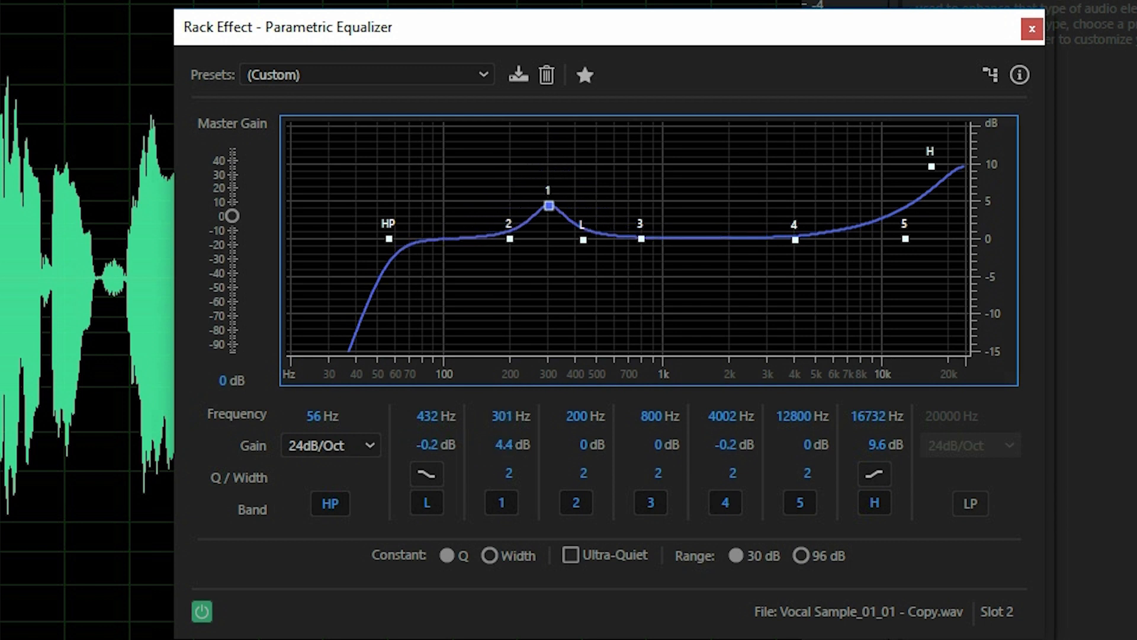
pyautogui.moveTo(547, 205); pyautogui.dragTo(548, 266)
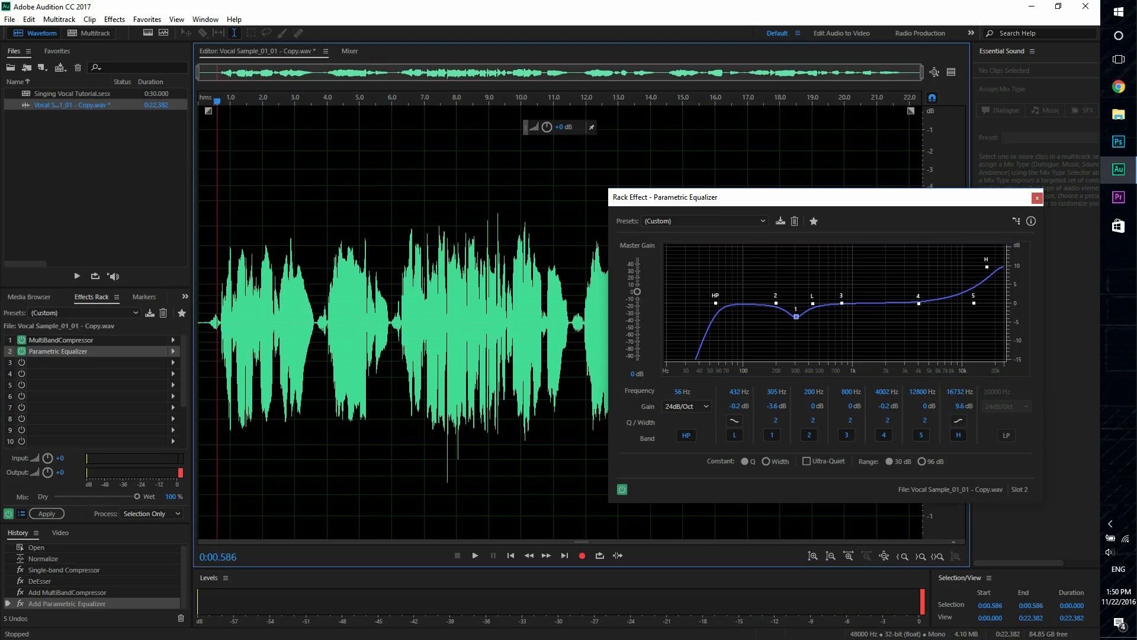
# Sweep strong band 2 and band 4 boosts upward, leaving band 2 as a -1.9 dB dip near 575 Hz
pyautogui.moveTo(773, 300); pyautogui.dragTo(752, 251)
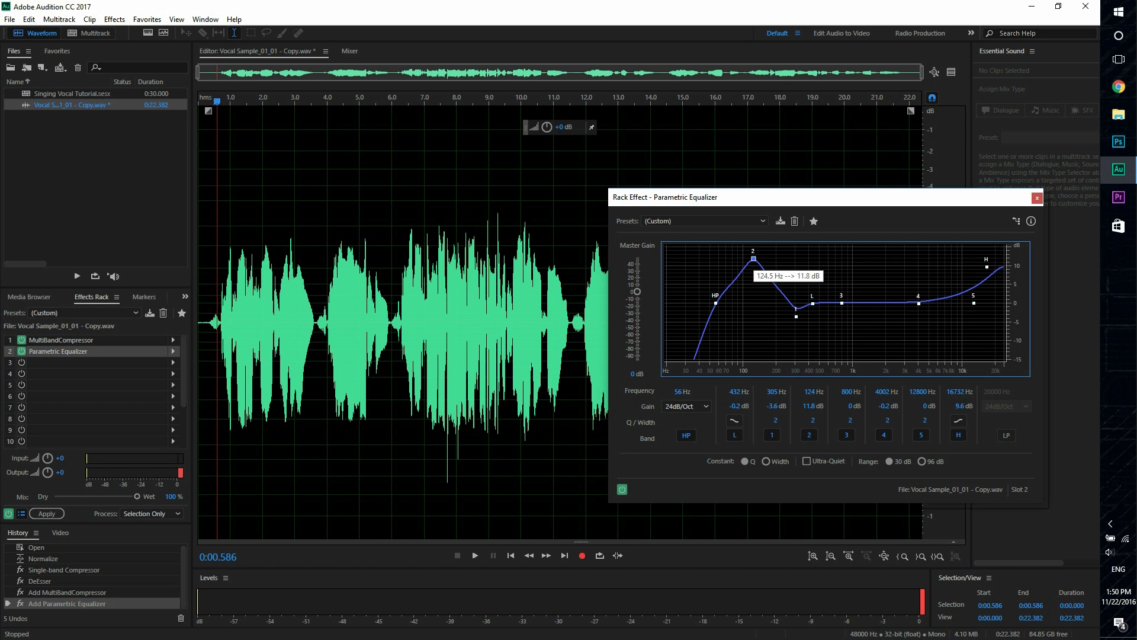
pyautogui.click(474, 555)
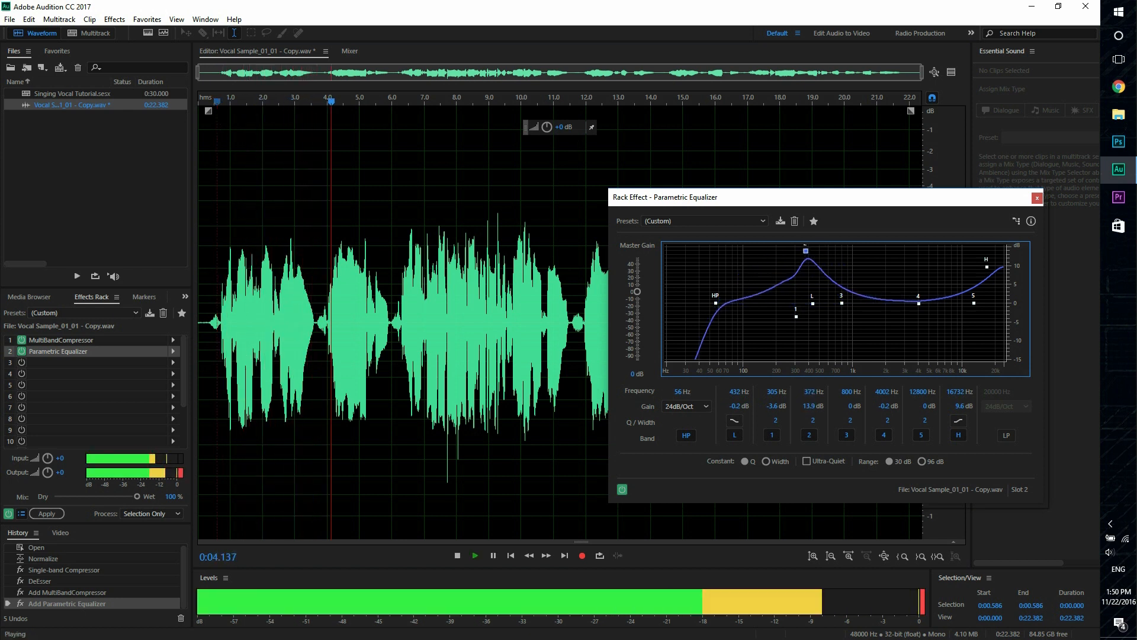
pyautogui.moveTo(805, 250); pyautogui.dragTo(860, 253)
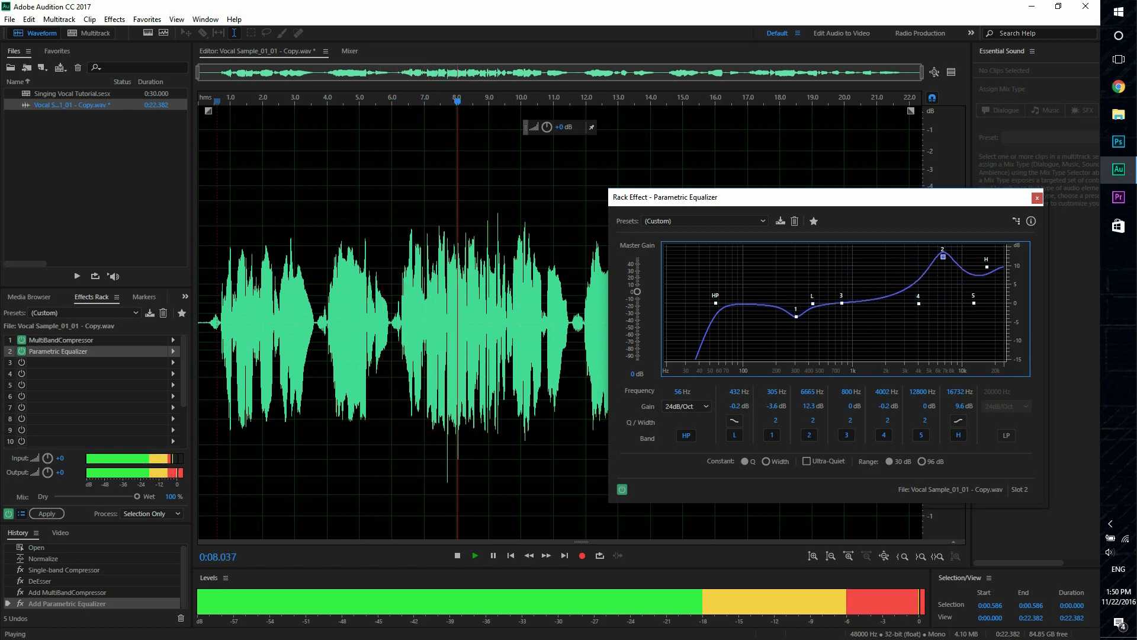
pyautogui.moveTo(943, 250); pyautogui.dragTo(899, 257)
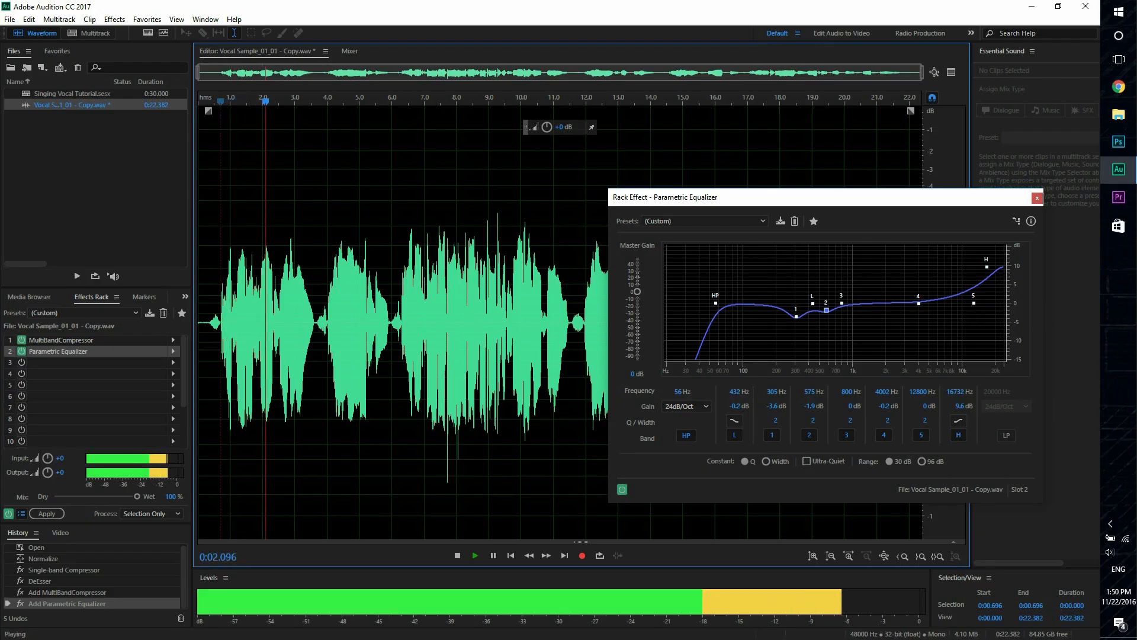
pyautogui.moveTo(917, 296); pyautogui.dragTo(854, 251)
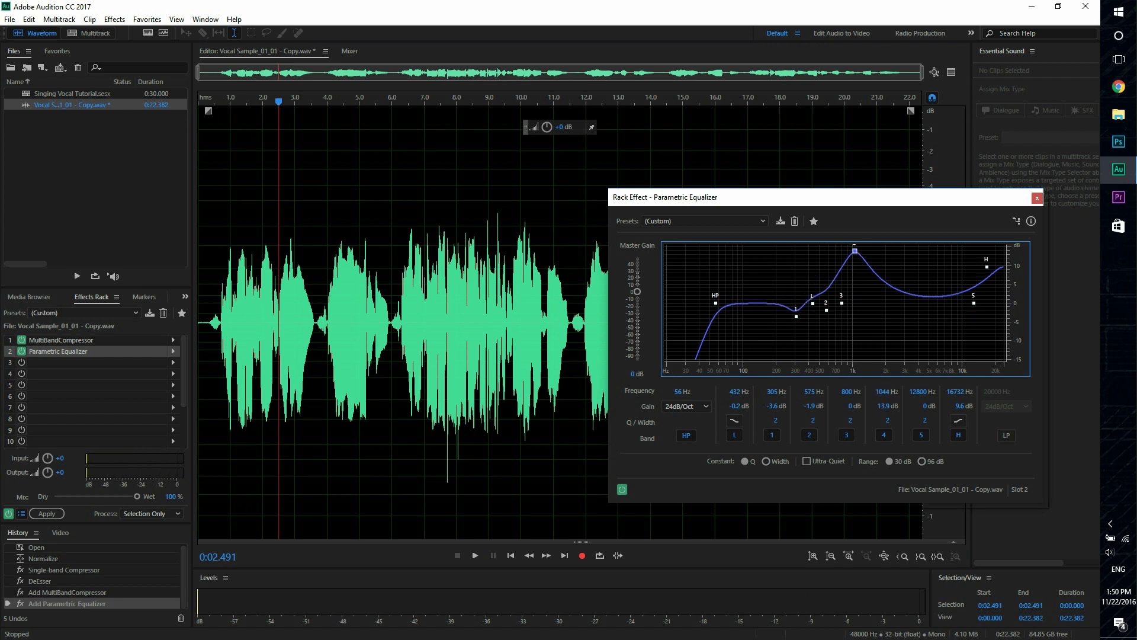
pyautogui.click(473, 554)
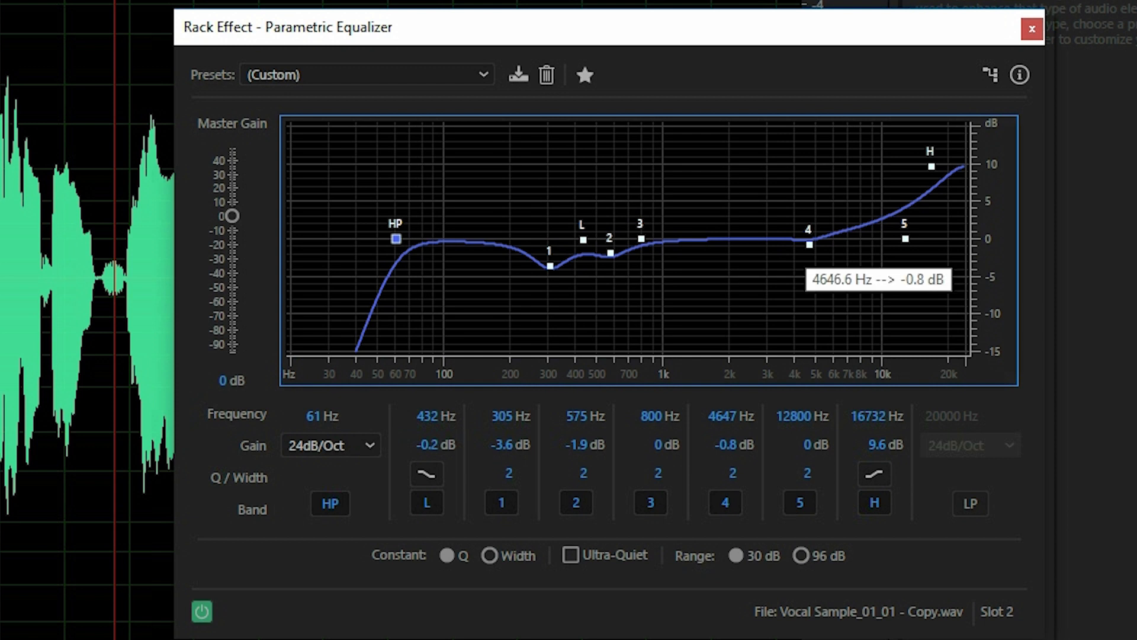
# Move band 4 down to a gentle 3 dB boost near 103 Hz with the high-pass at 62 Hz
pyautogui.moveTo(808, 233); pyautogui.dragTo(430, 194)
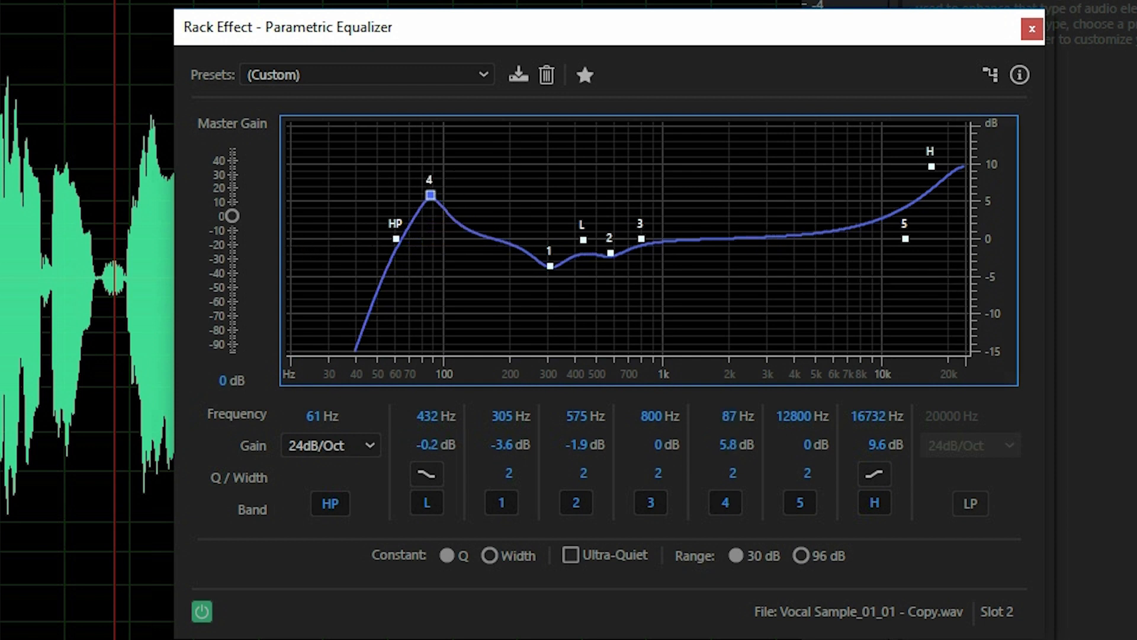
pyautogui.moveTo(429, 194); pyautogui.dragTo(464, 211)
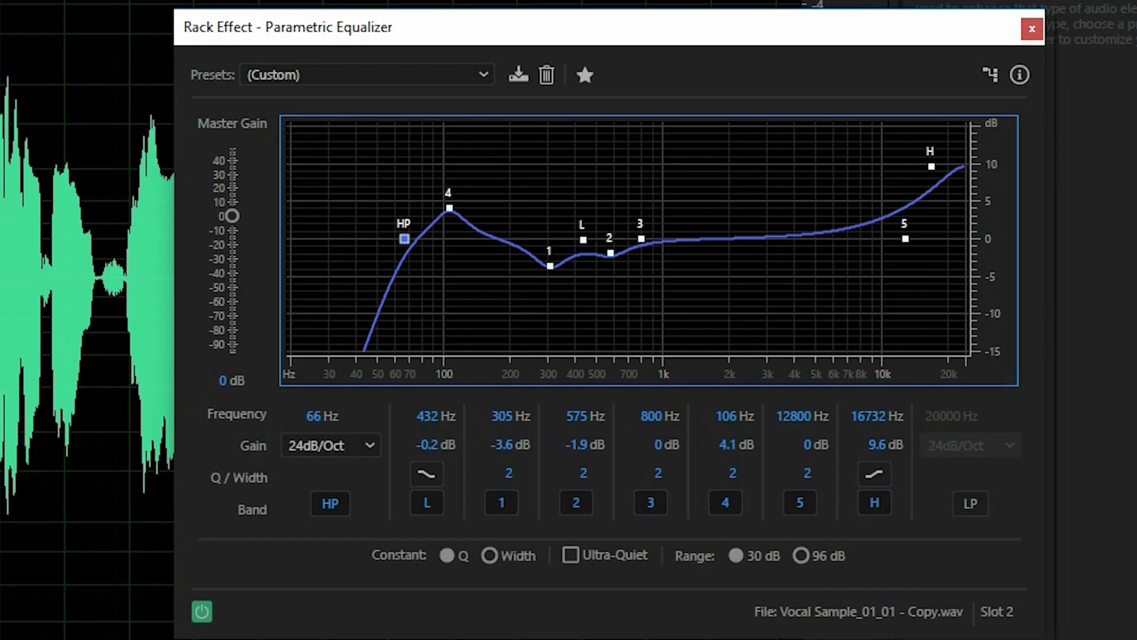
pyautogui.moveTo(403, 237); pyautogui.dragTo(398, 238)
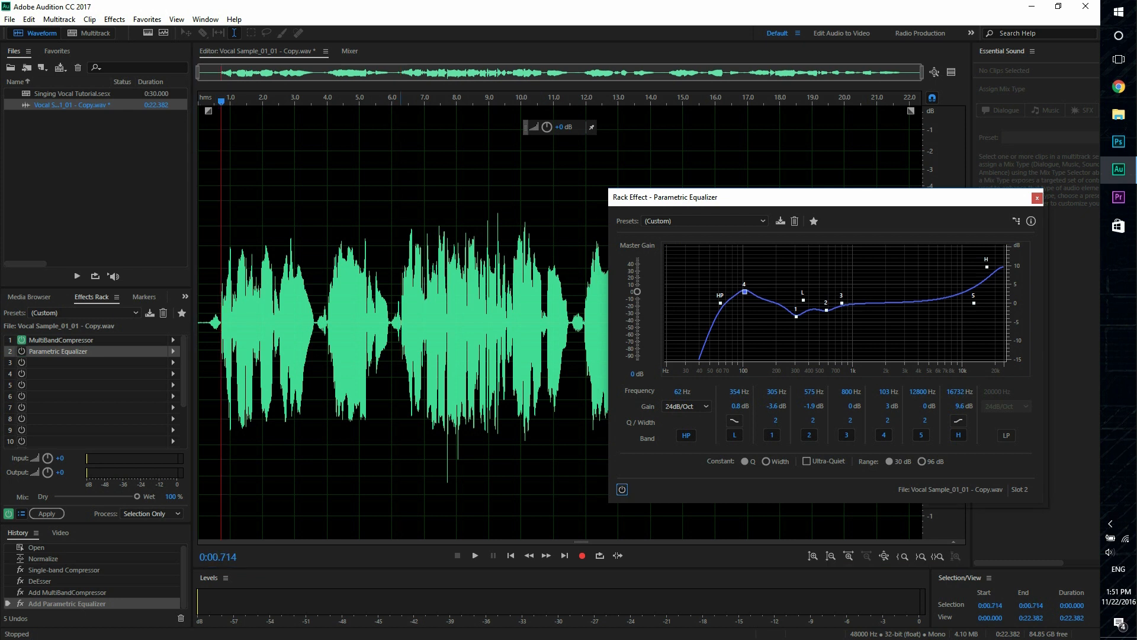
# Compare the vocal with the EQ bypassed and enabled, then close the EQ window
pyautogui.click(474, 555)
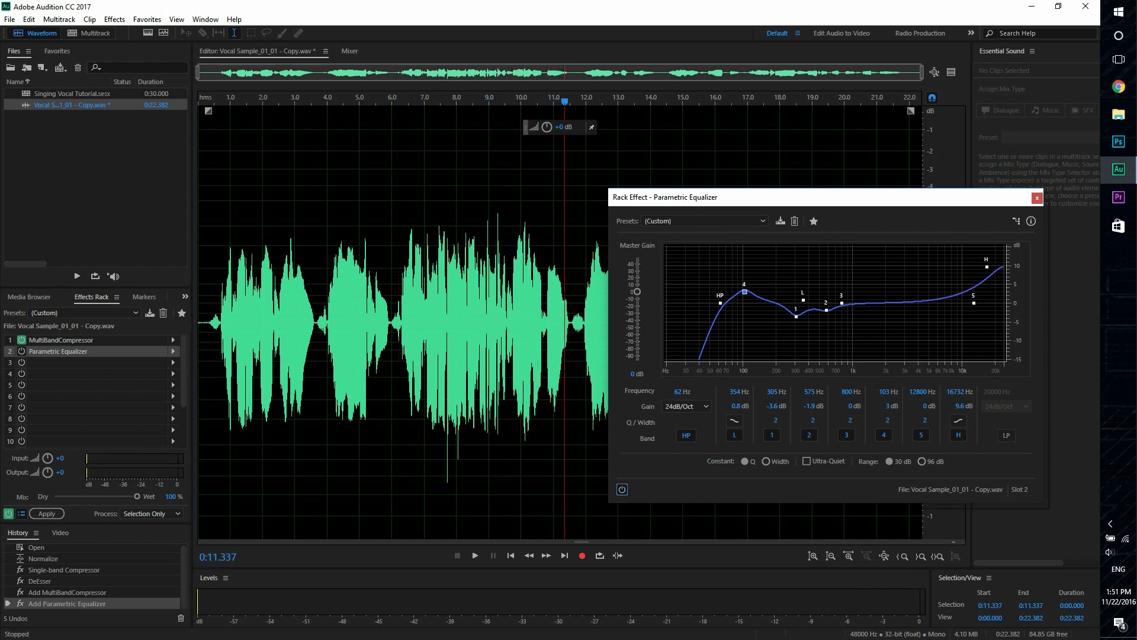
pyautogui.click(474, 555)
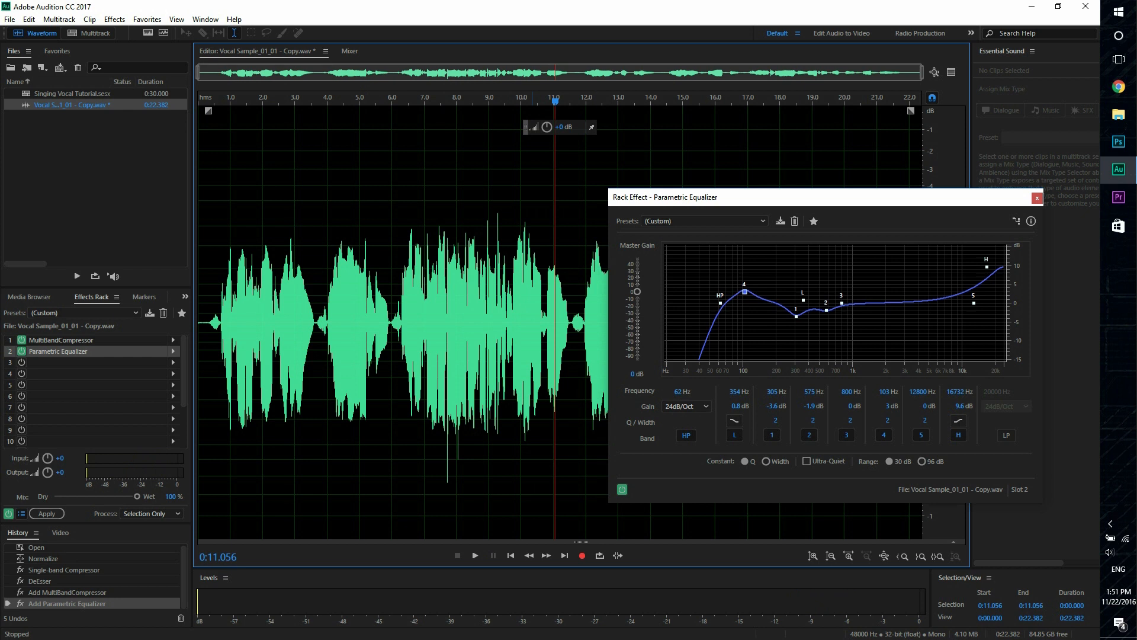
pyautogui.click(1035, 197)
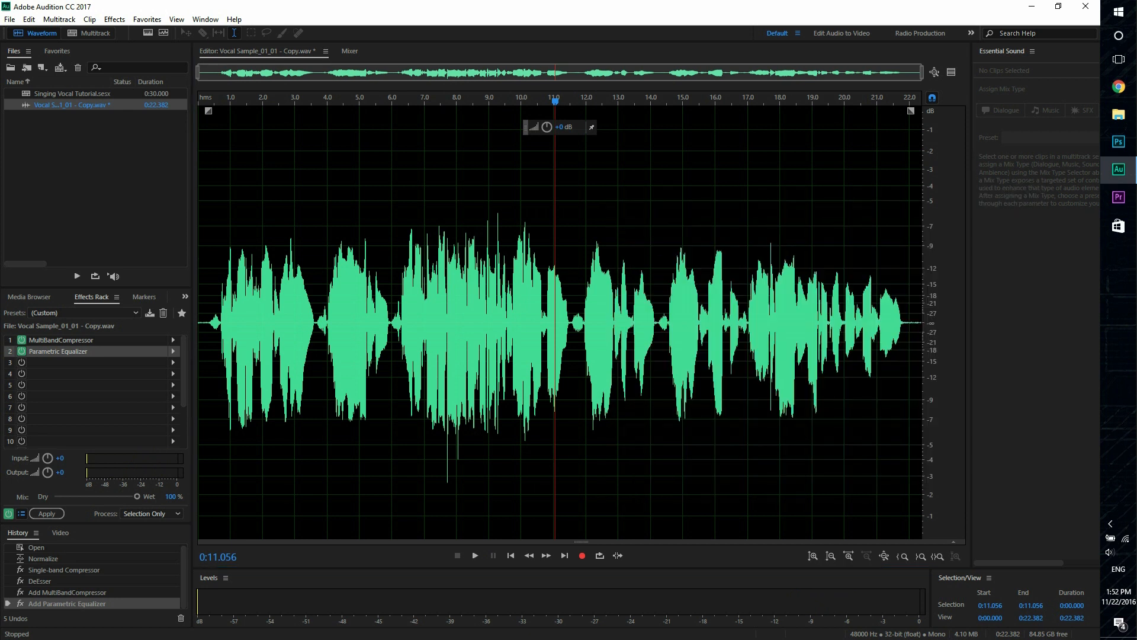
# Add Studio Reverb to rack slot 3 with the TechZone Studio Singing Reverb preset
pyautogui.click(95, 362)
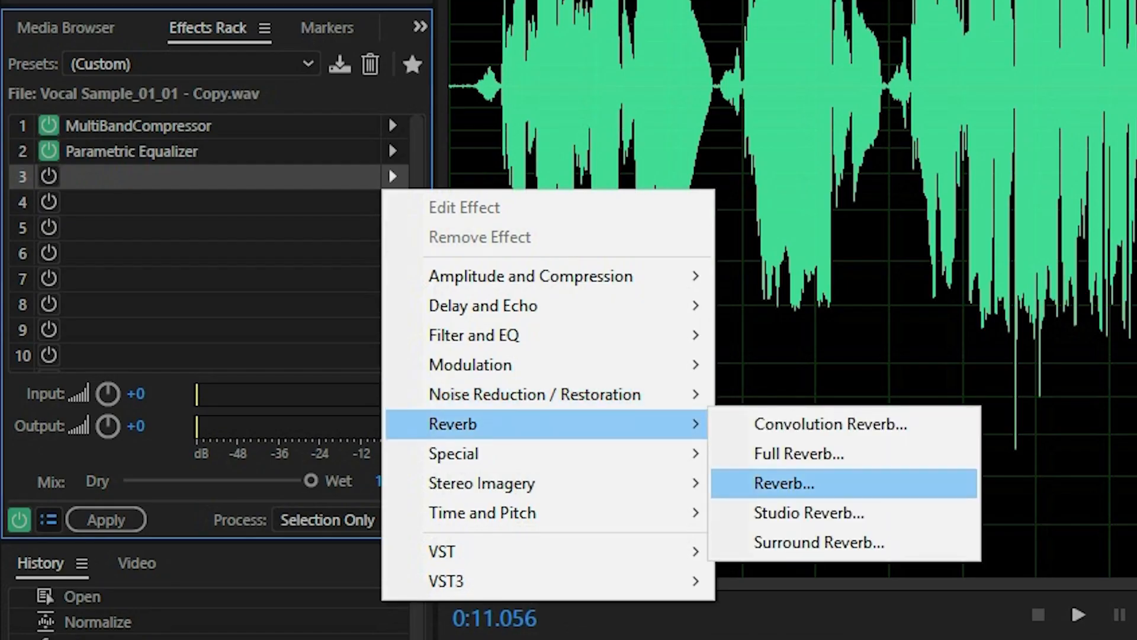
pyautogui.click(809, 513)
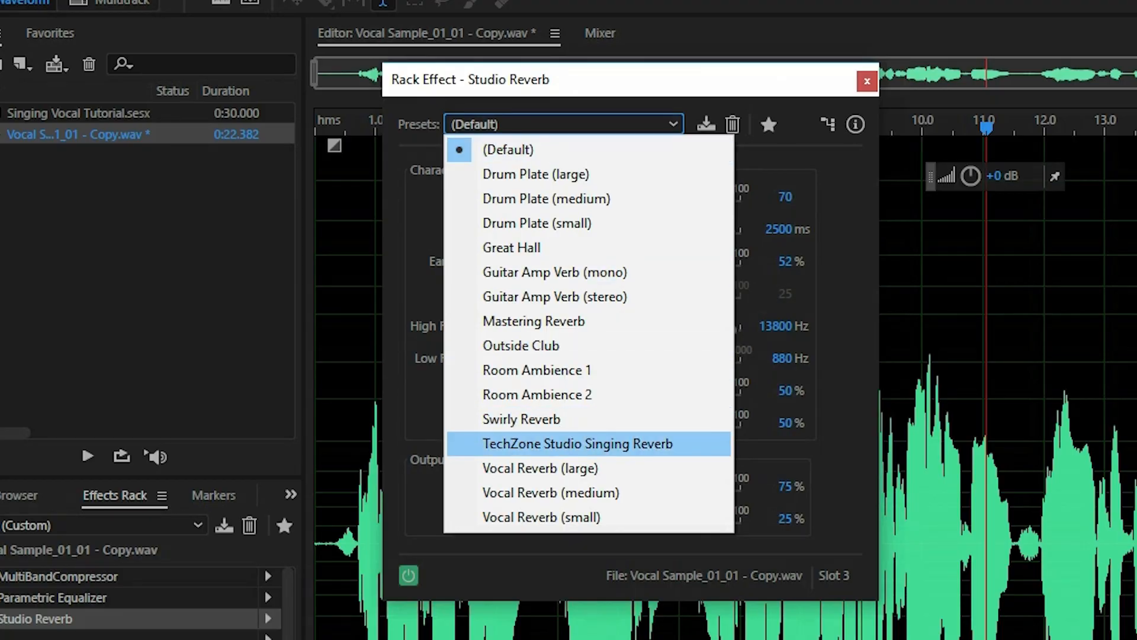
pyautogui.click(576, 443)
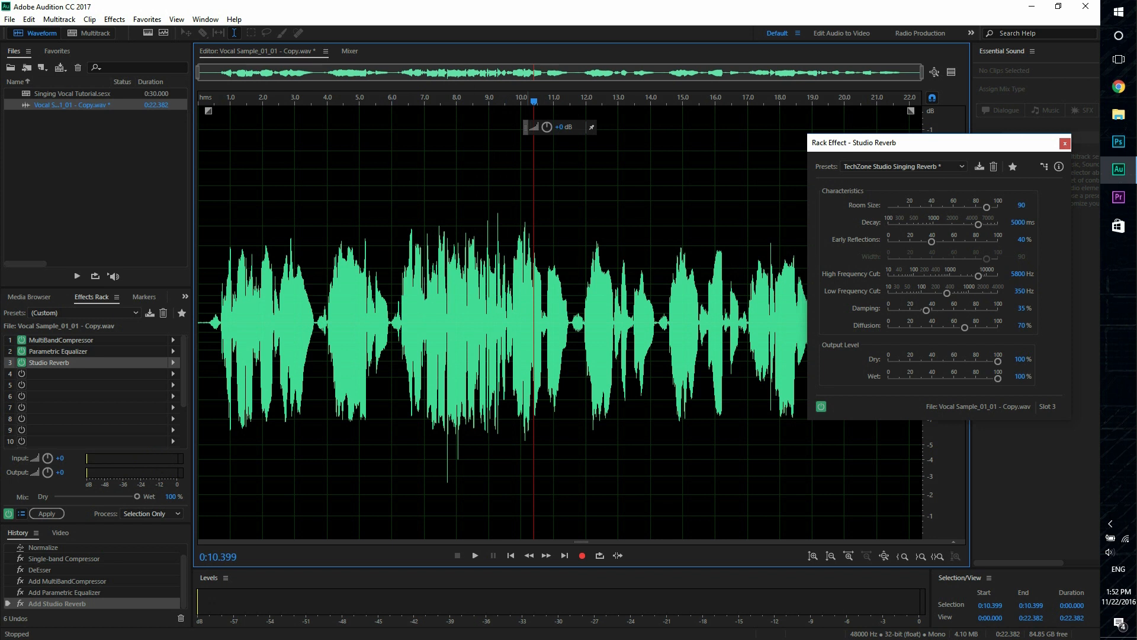
# Pull the wet level to 0, then set it to 20% and audition the mix
pyautogui.moveTo(997, 378); pyautogui.dragTo(887, 378)
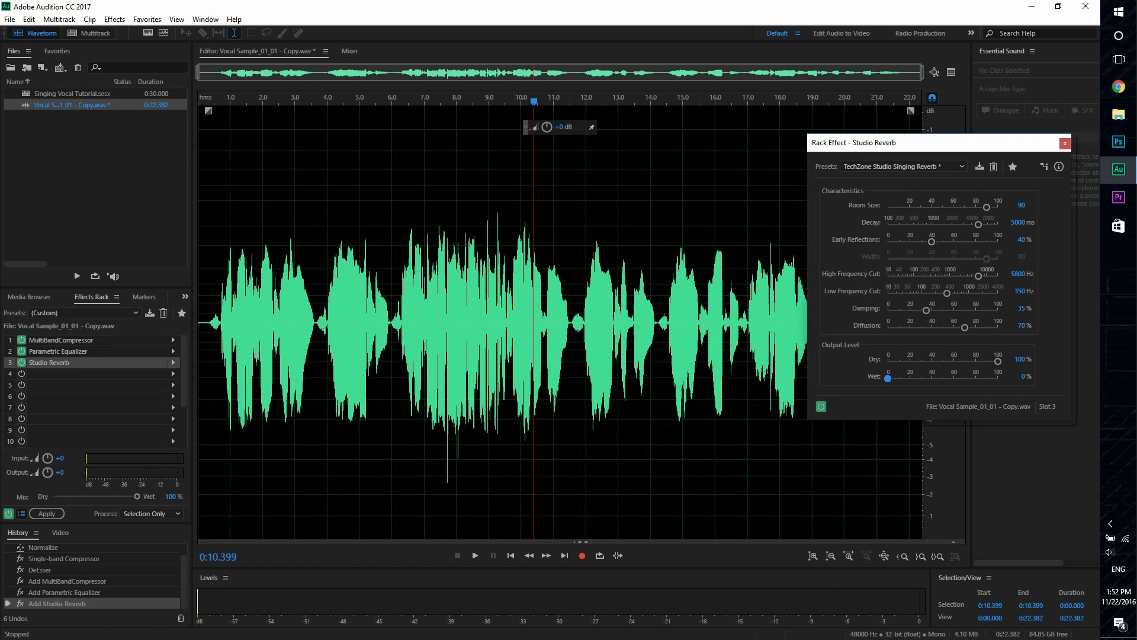
pyautogui.click(474, 554)
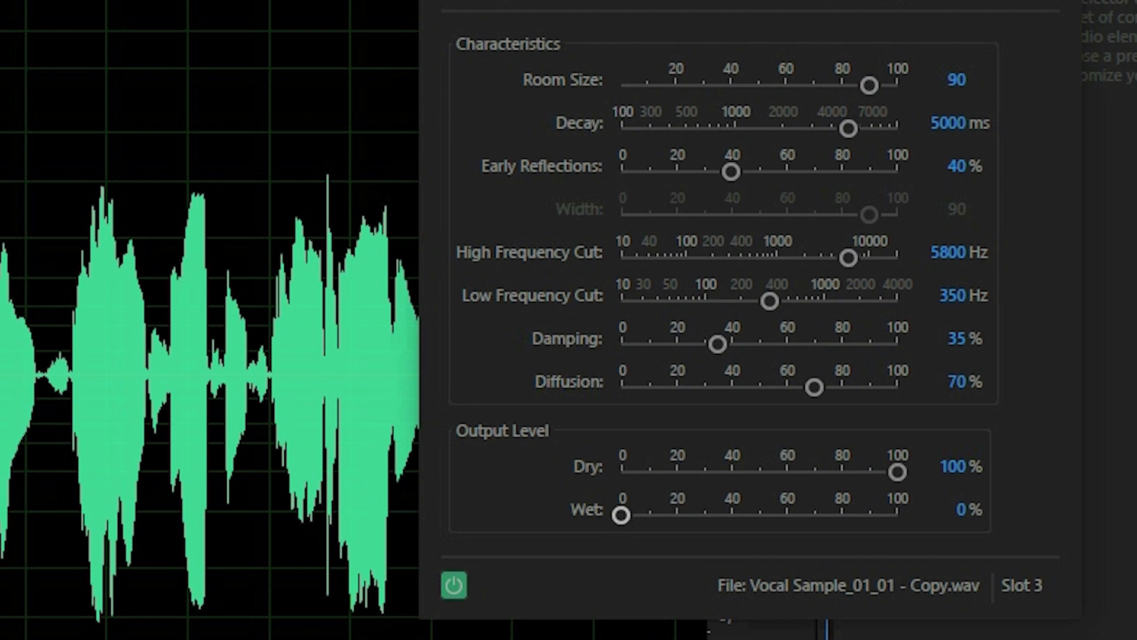
pyautogui.click(958, 509)
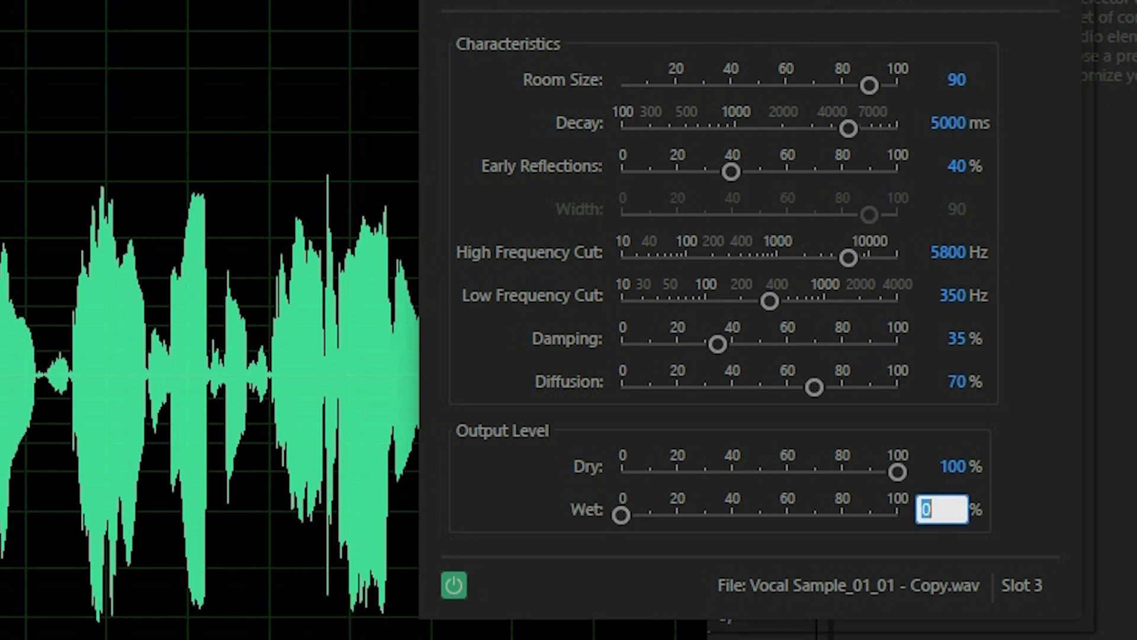
pyautogui.write('20')
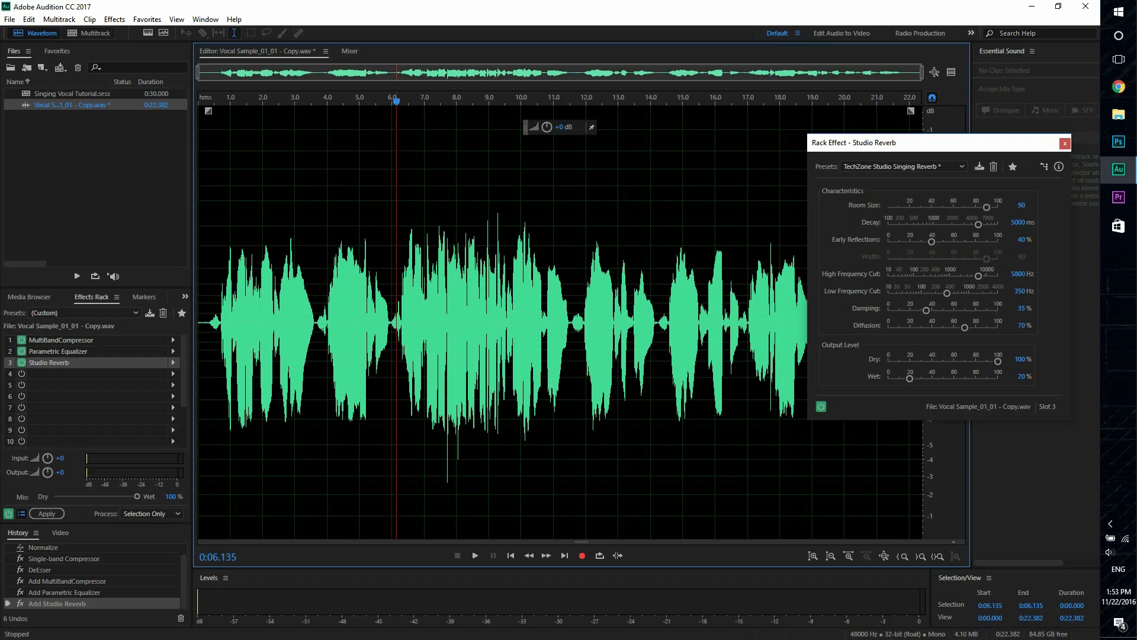
pyautogui.click(474, 554)
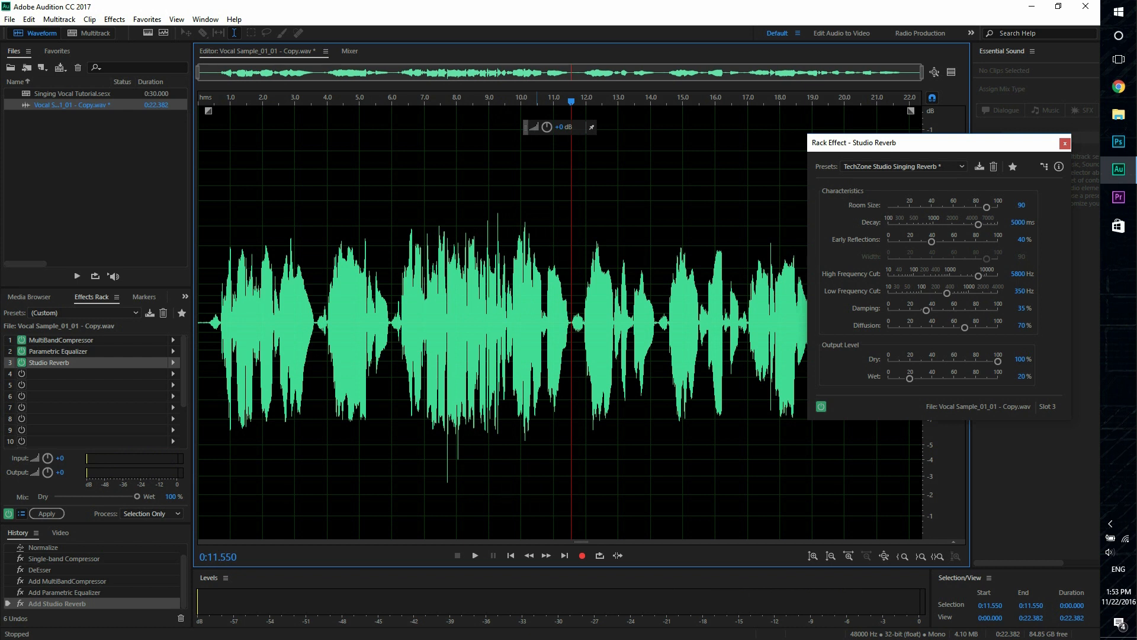
# Settle the wet level at 25% against 100% dry and close the reverb window
pyautogui.moveTo(908, 378); pyautogui.dragTo(914, 377)
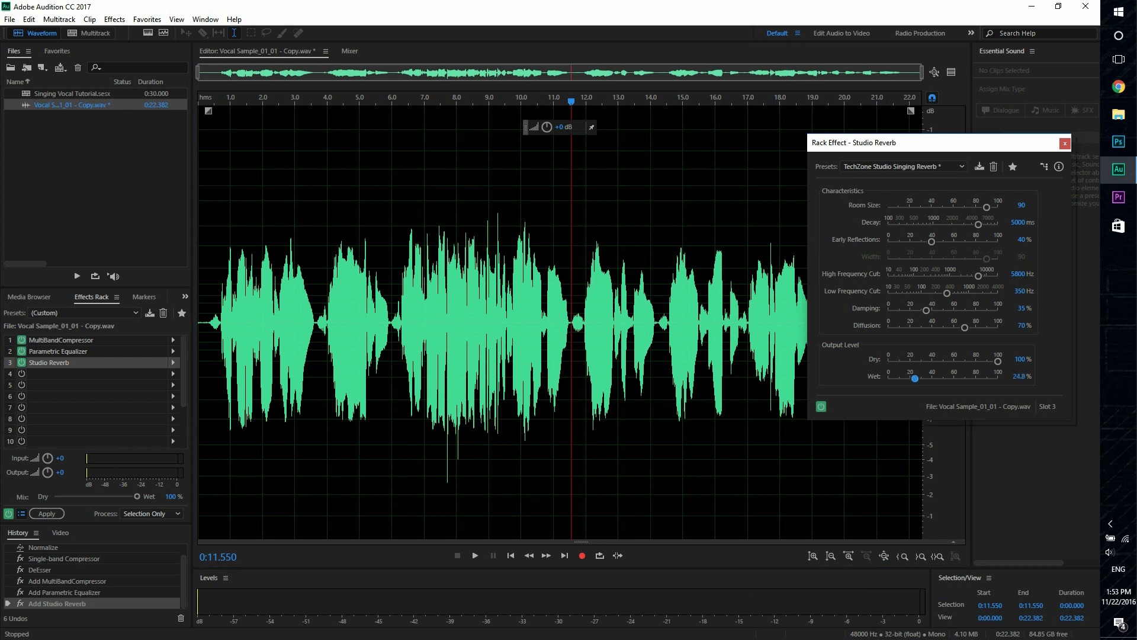
pyautogui.moveTo(913, 377); pyautogui.dragTo(942, 378)
pyautogui.write('25')
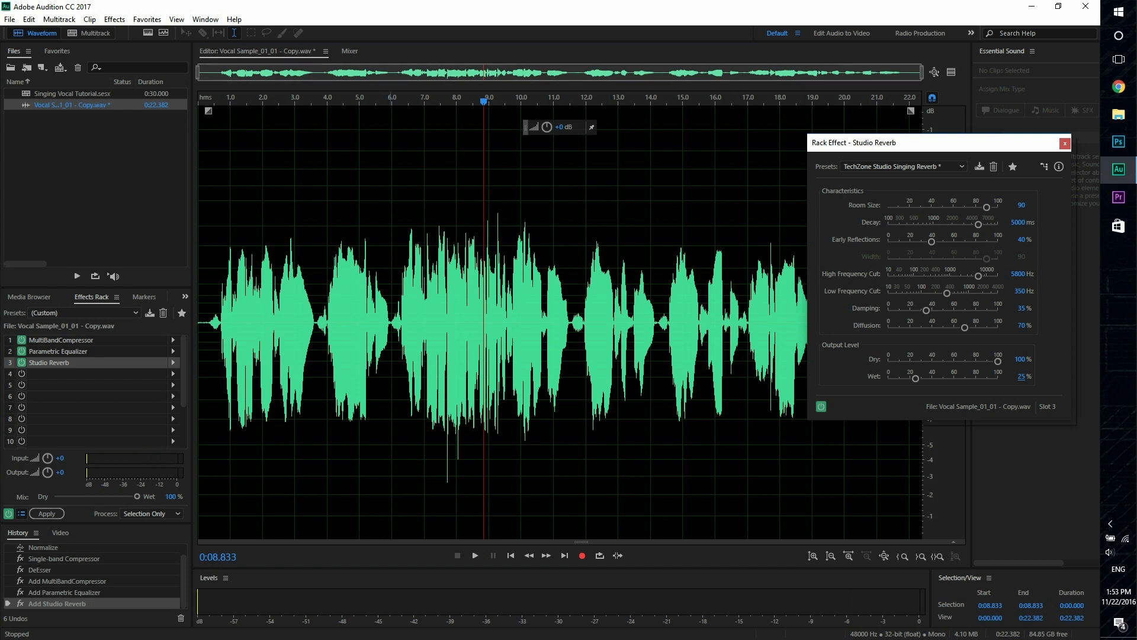
pyautogui.click(473, 554)
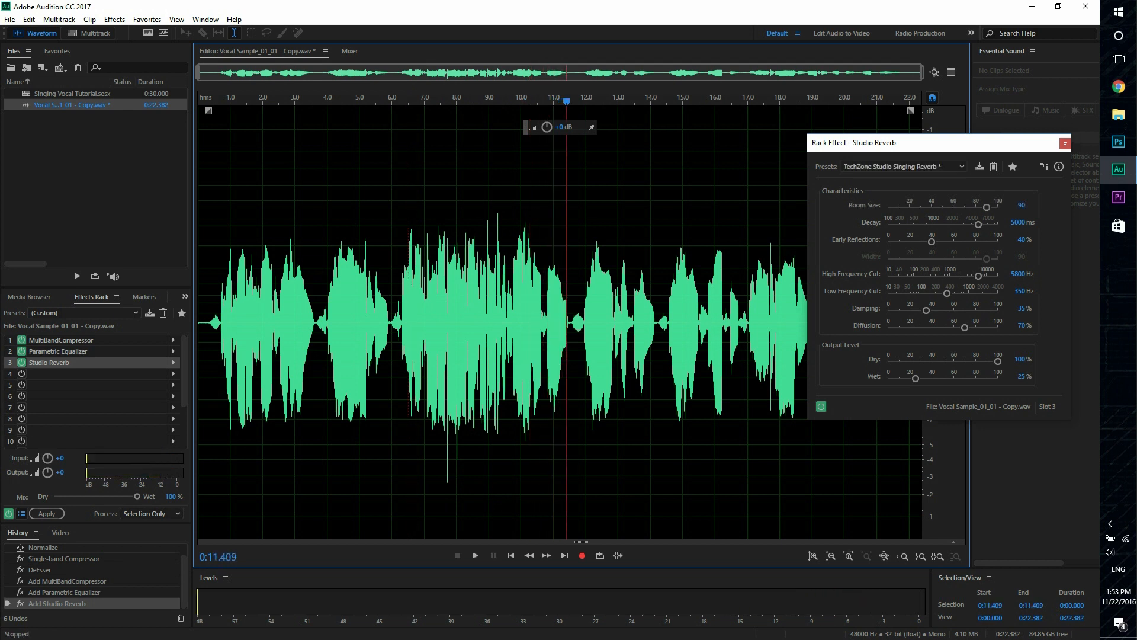
pyautogui.click(1062, 143)
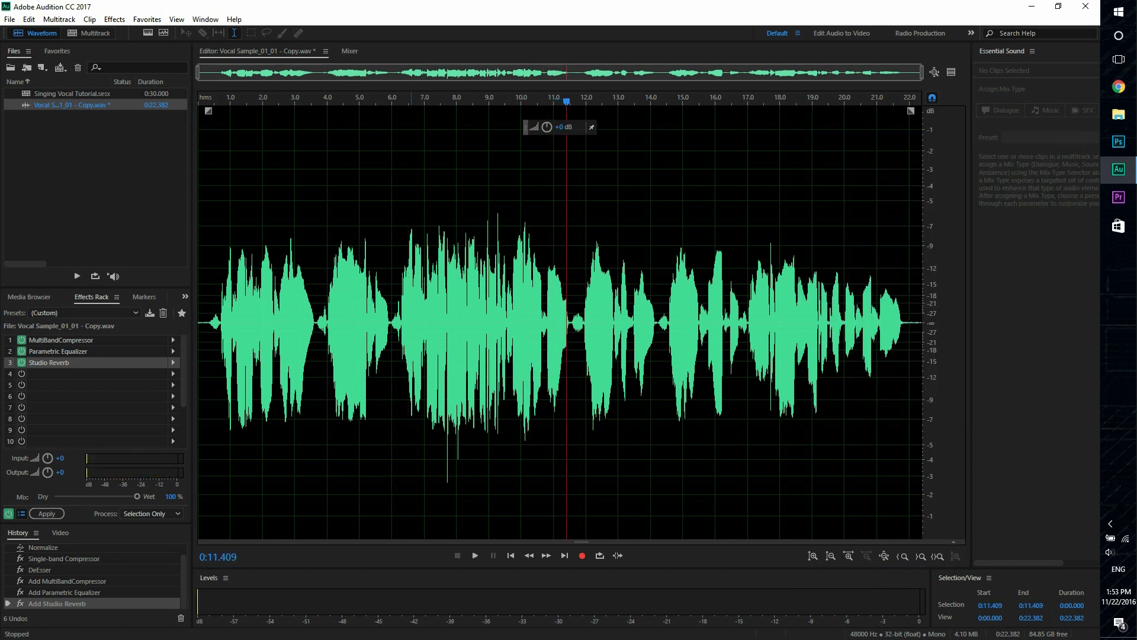
# Commit the effects rack to the vocal and normalize its level
pyautogui.click(46, 513)
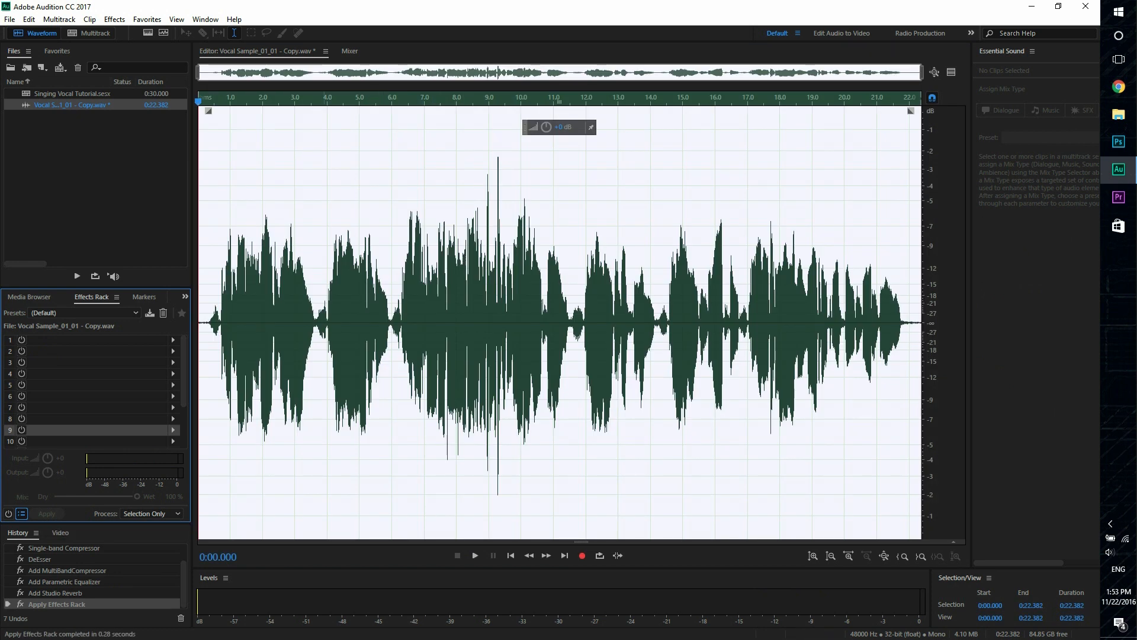
pyautogui.click(113, 19)
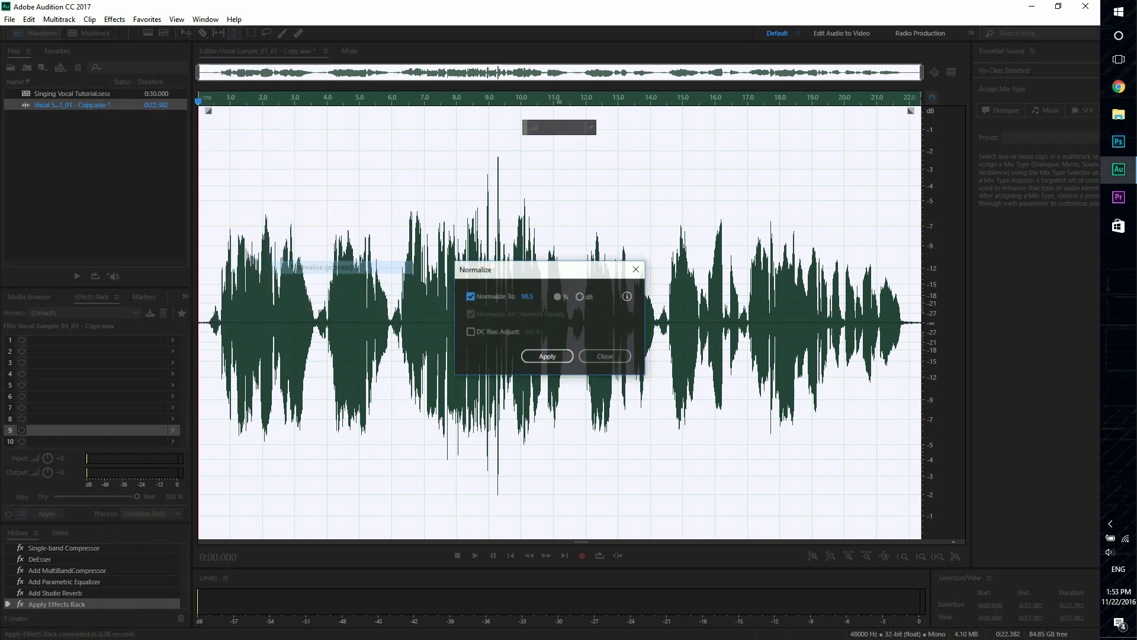
pyautogui.click(547, 357)
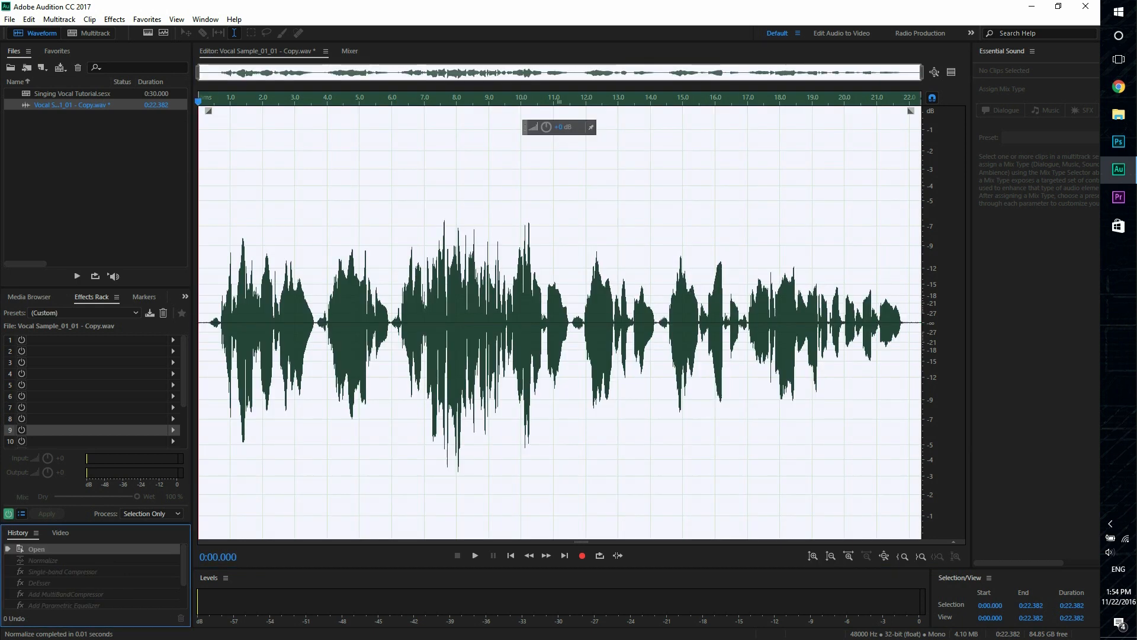
# Play back the finished, normalized vocal
pyautogui.click(474, 555)
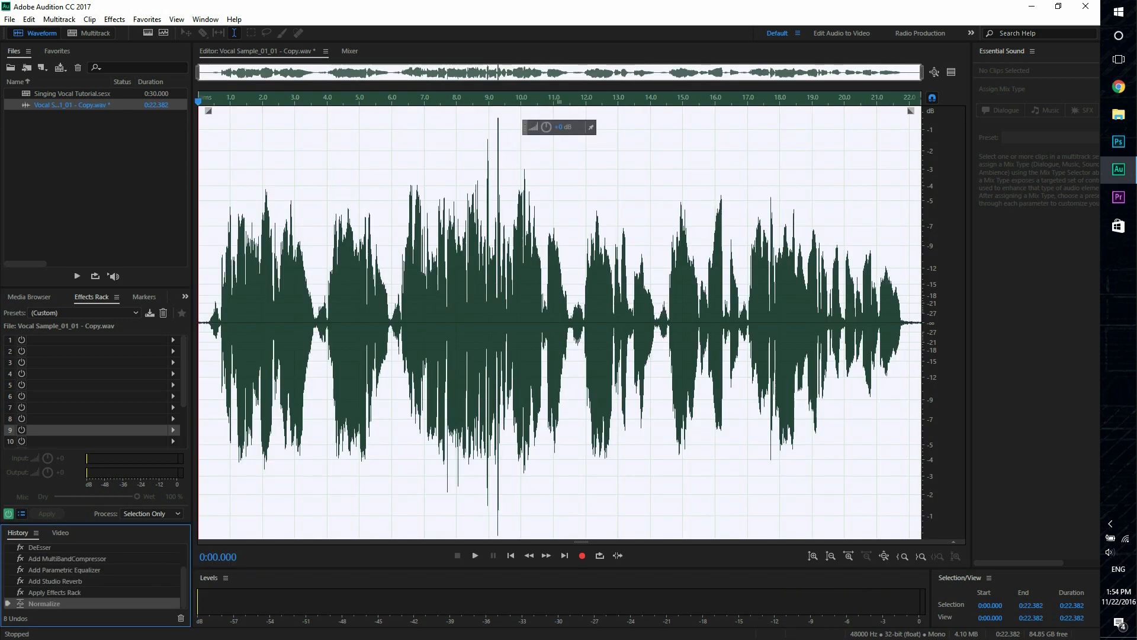
pyautogui.click(474, 554)
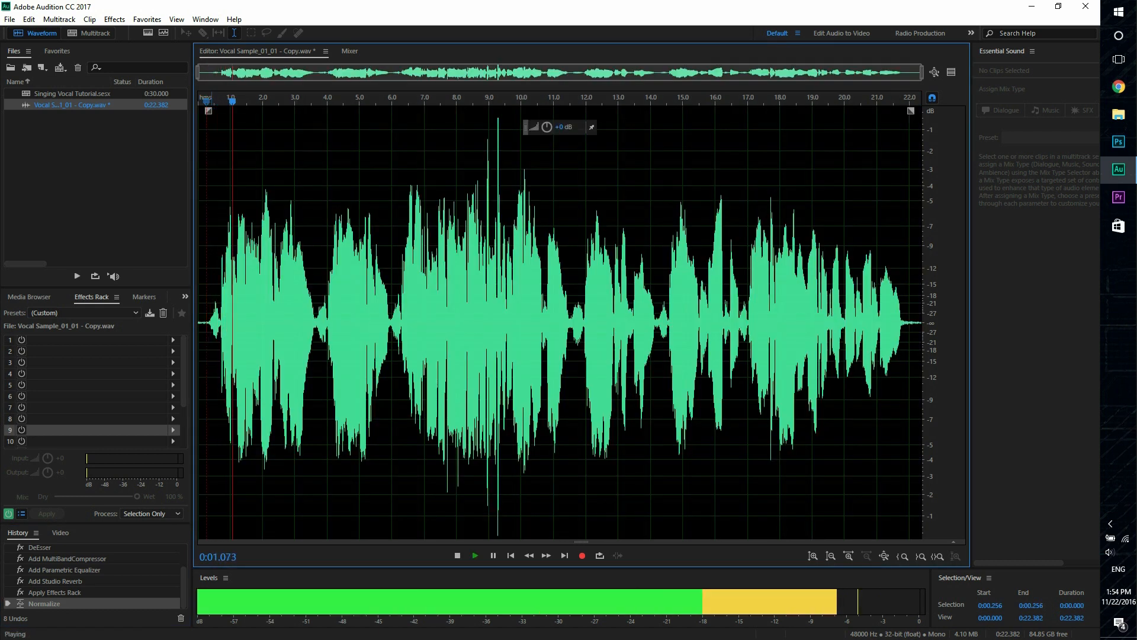